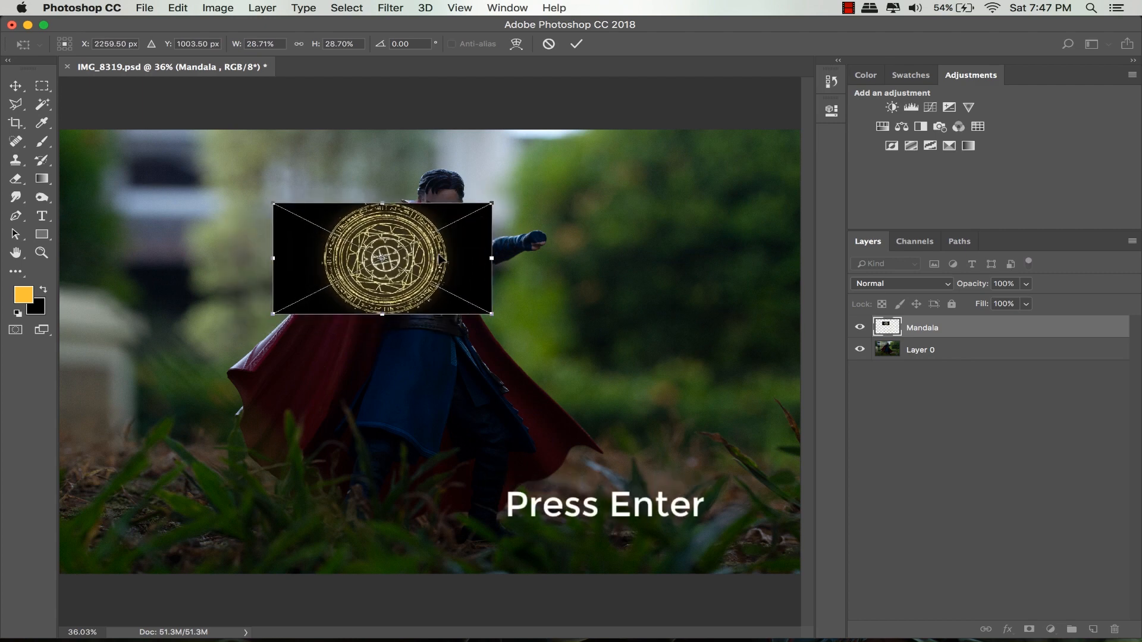
Step: Commit the mandala over the left hand, set it to Screen blending, and rasterize it
left_click(900, 283)
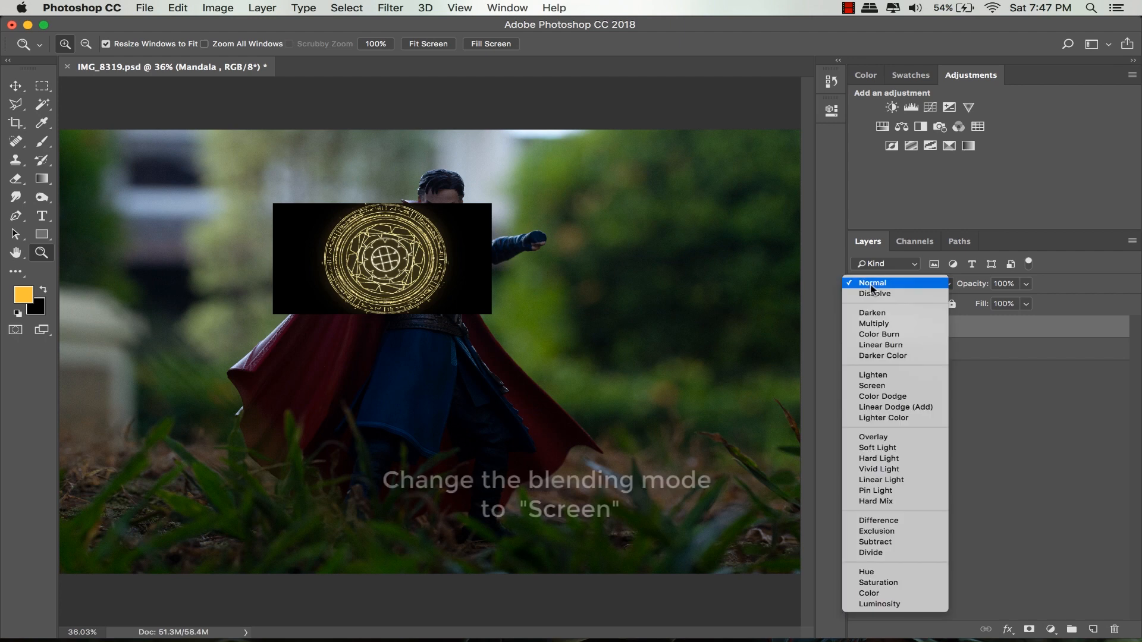
left_click(870, 385)
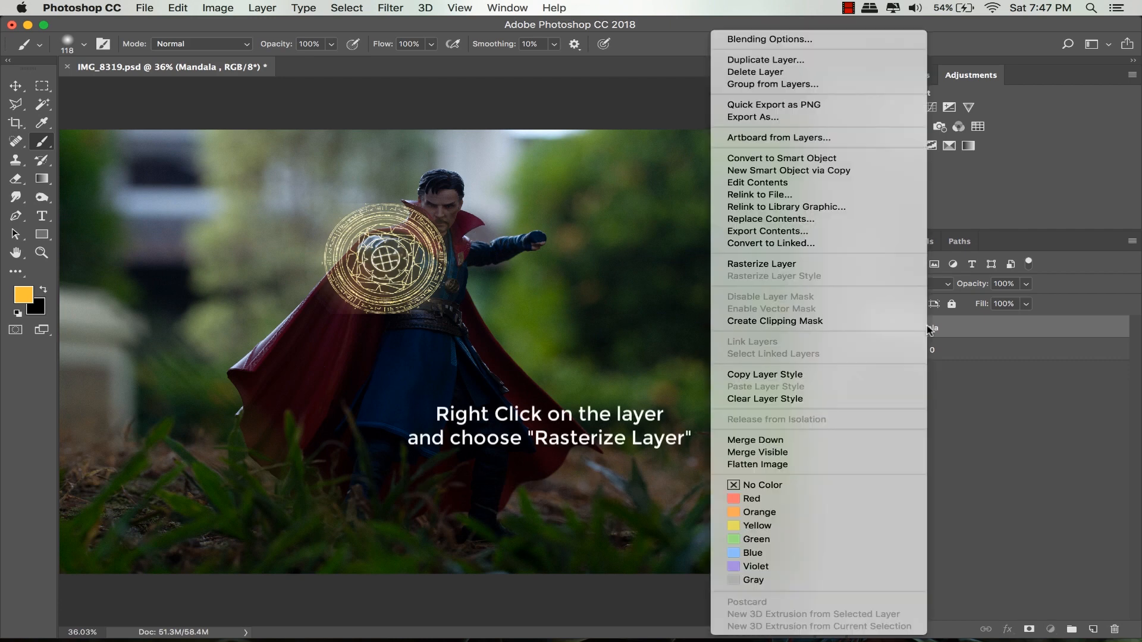
left_click(762, 264)
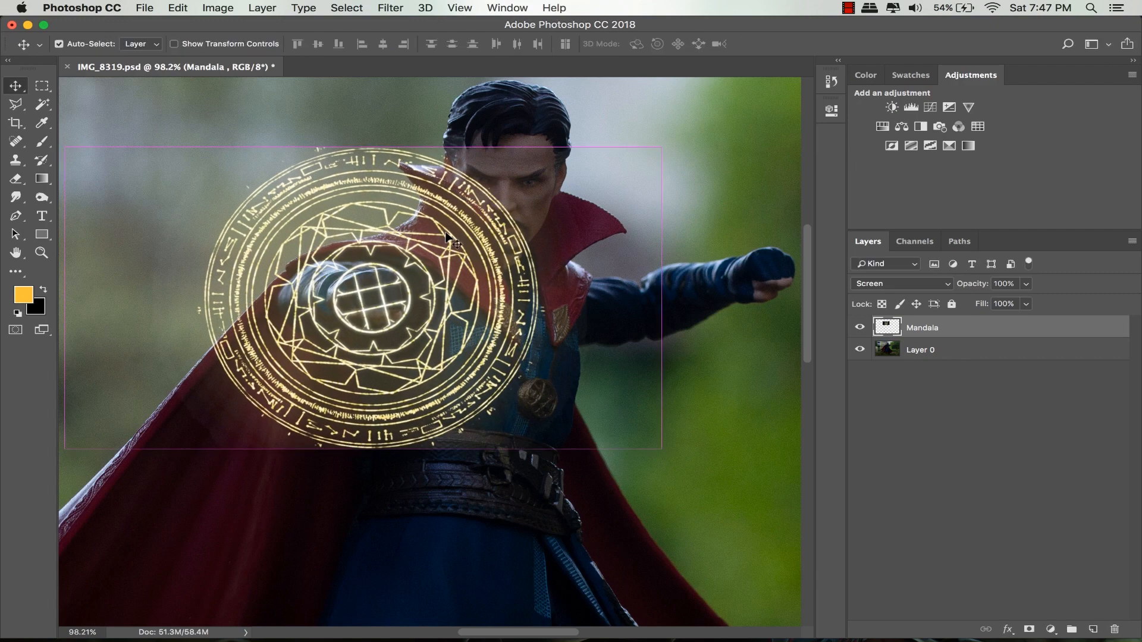
Step: Brighten the mandala with Levels by raising the midtones and pulling in the white point
key("cmd+l")
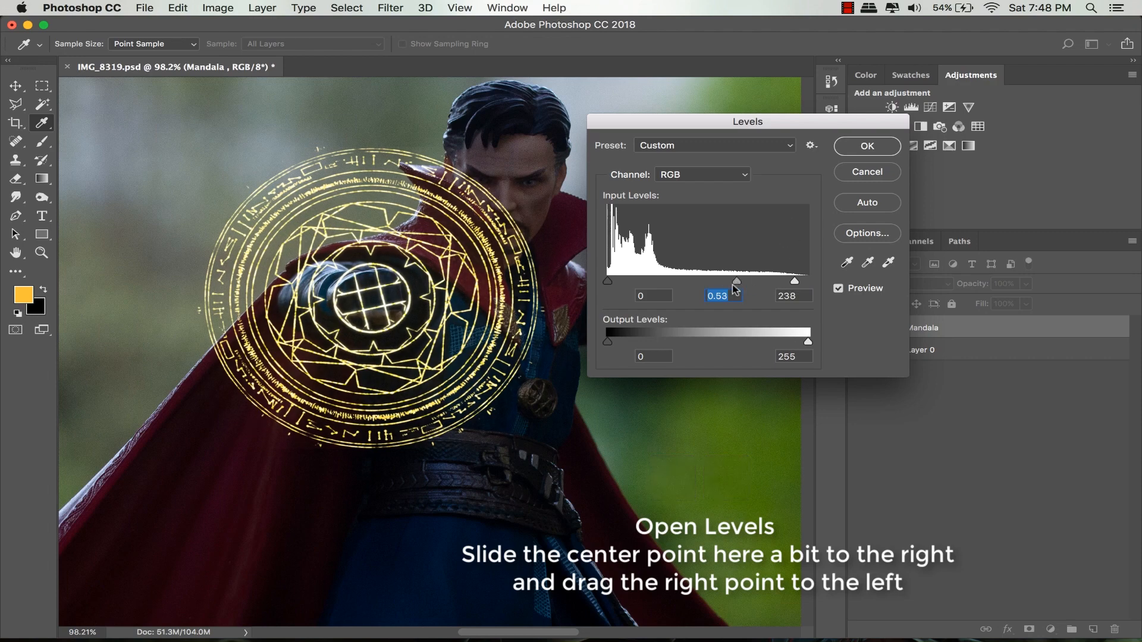
left_click(866, 145)
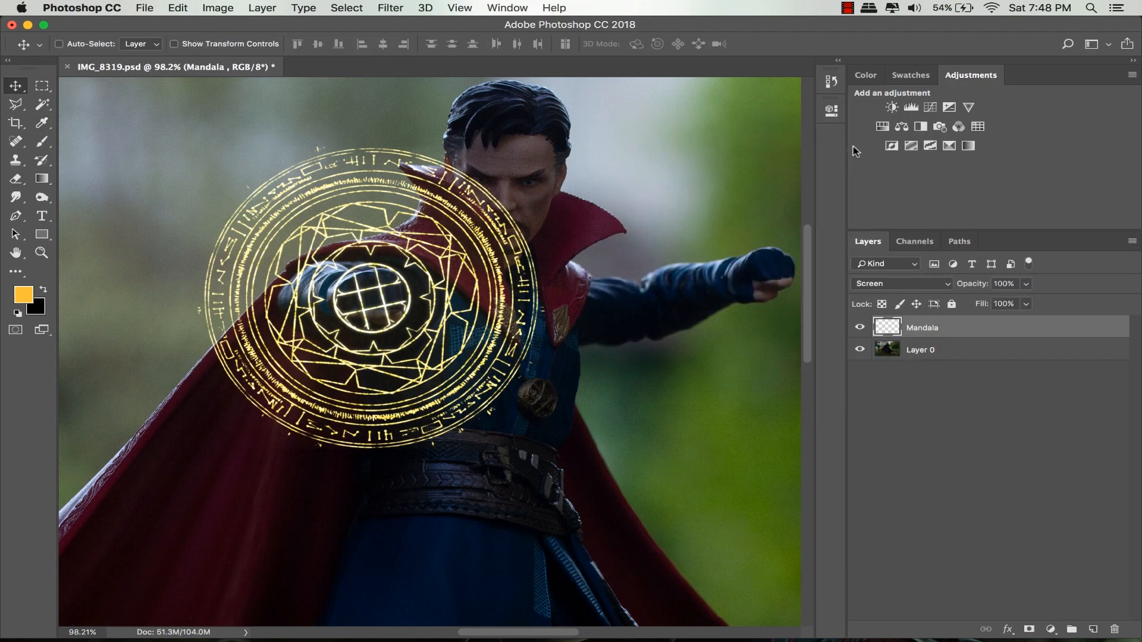
Step: Apply Hue/Saturation to the mandala with Hue -18 and Saturation +10
key("cmd+u")
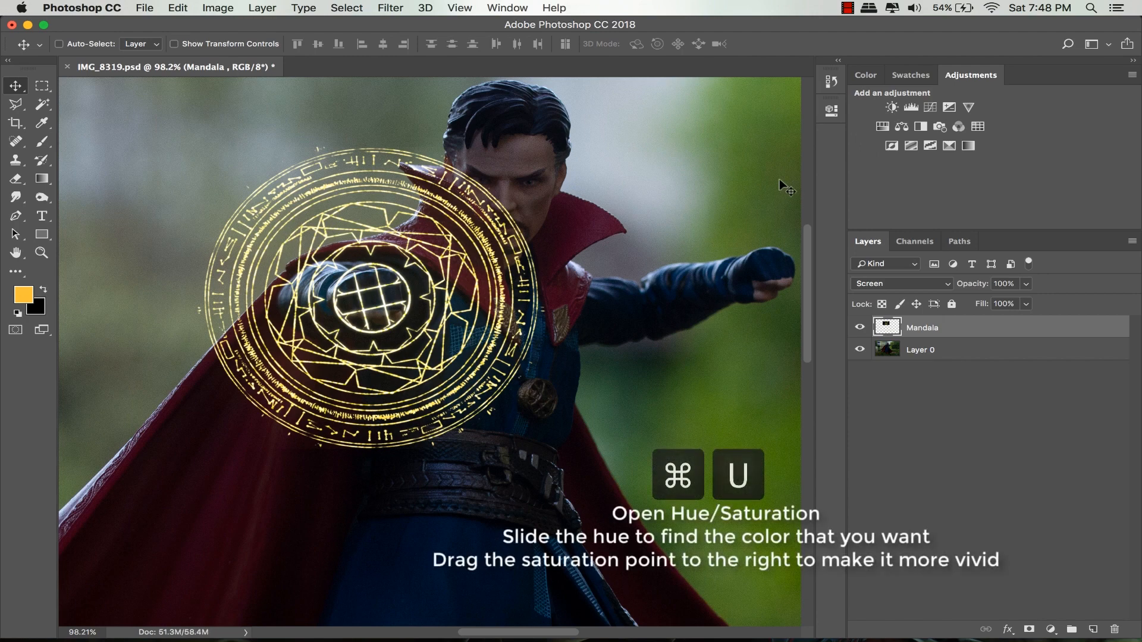
key("cmd+u")
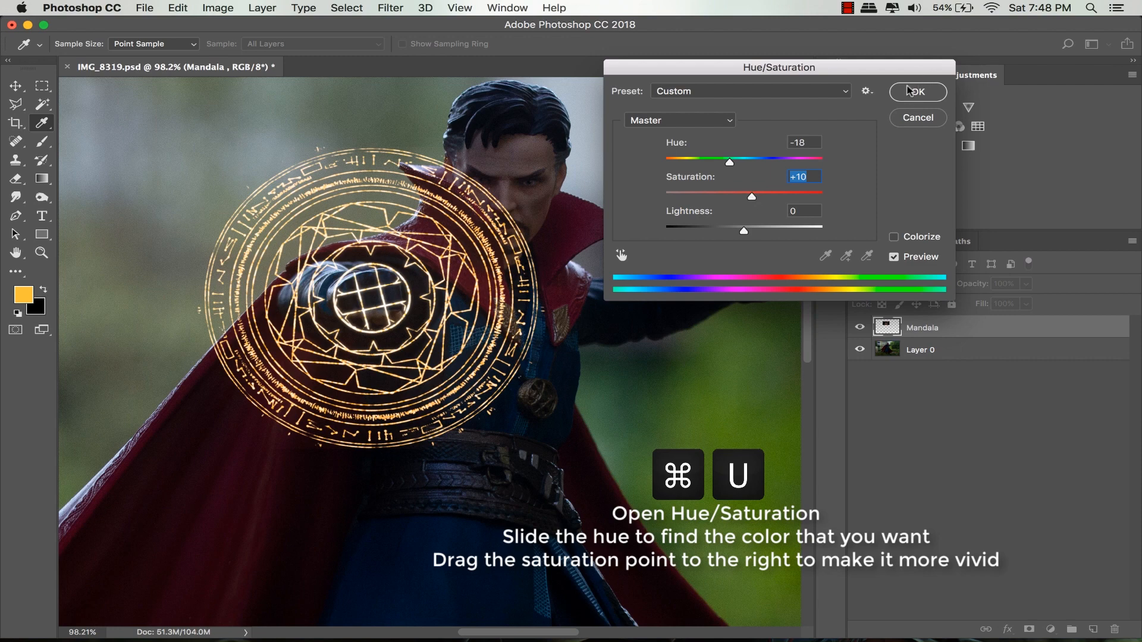
left_click(915, 91)
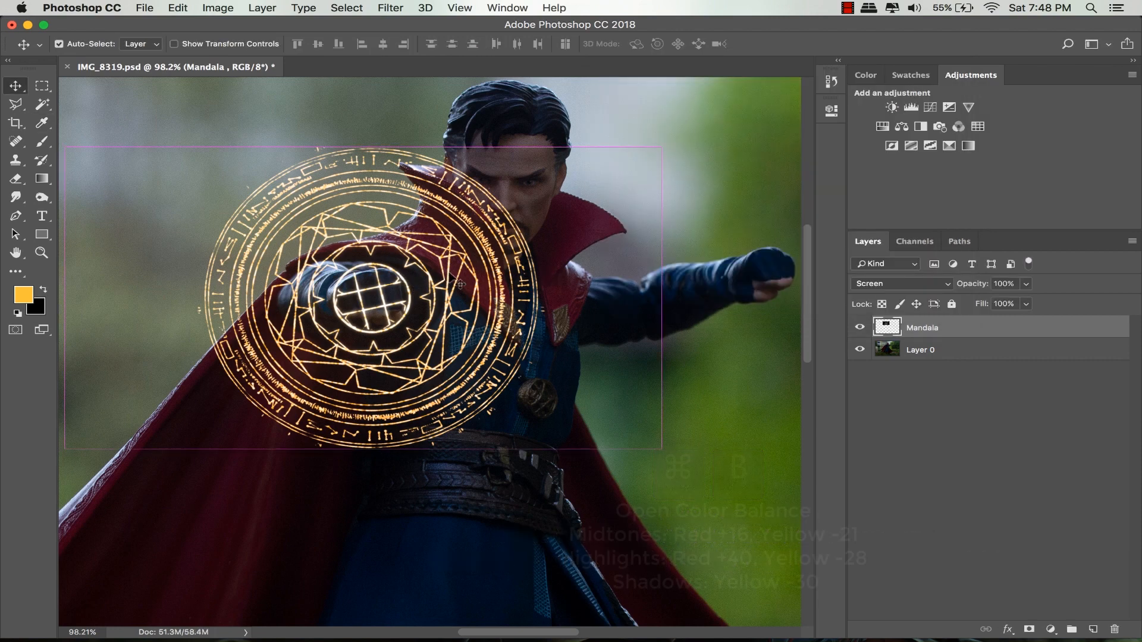
Step: Color Balance the mandala: Midtones Red +16 Yellow -21, Highlights Red +40 Yellow -28, Shadows Yellow -30
key("cmd+b")
type("-21")
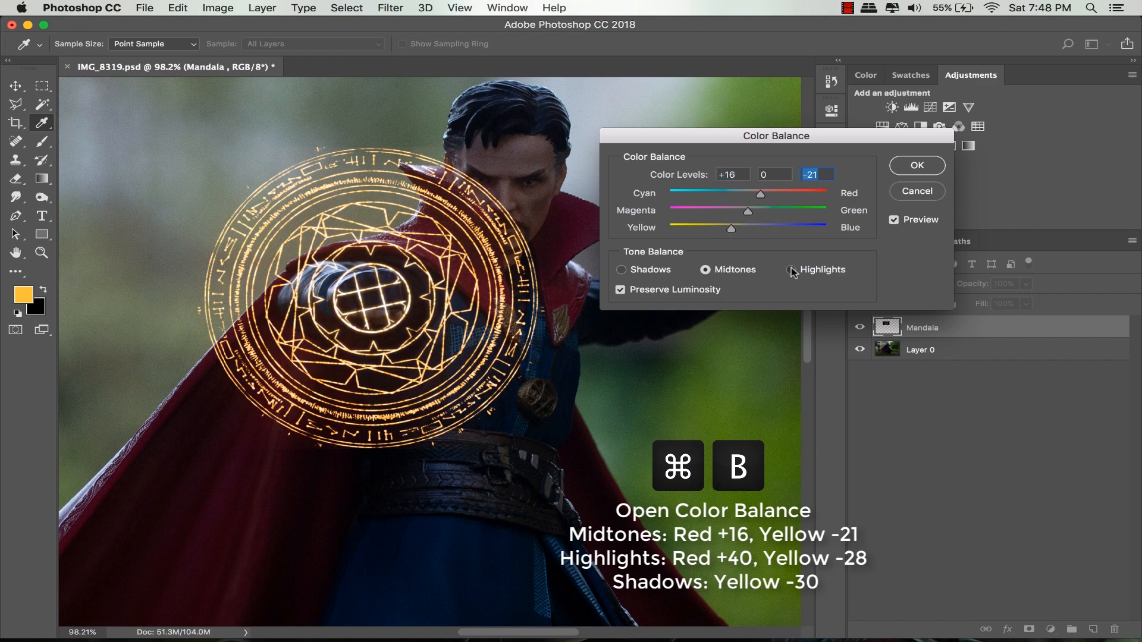
left_click(791, 270)
type("+40")
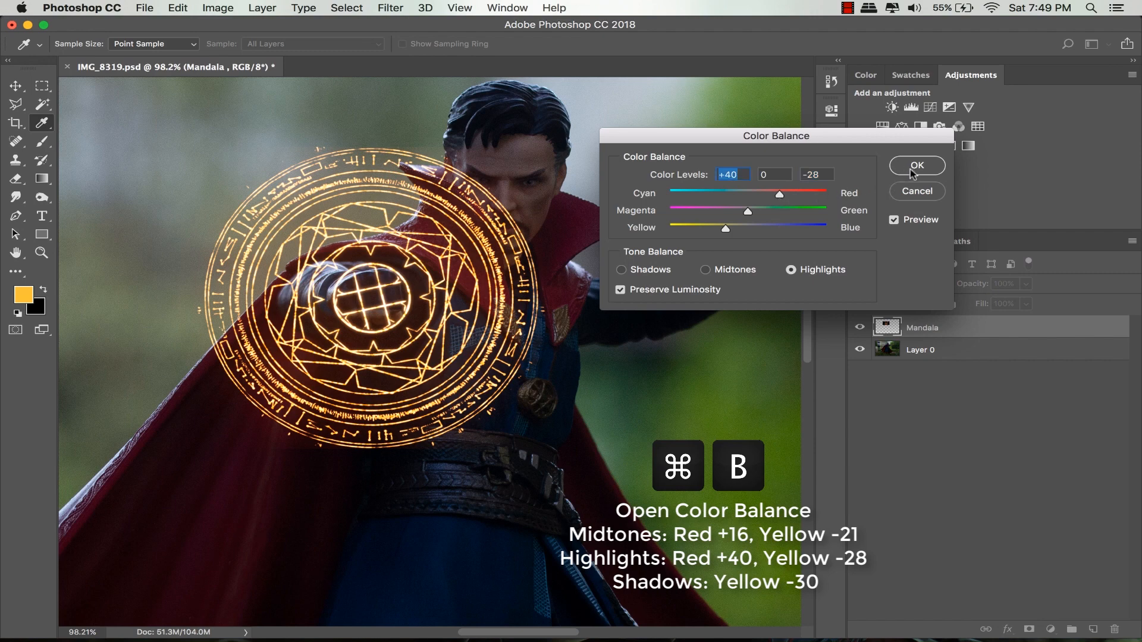
left_click(622, 269)
type("-30")
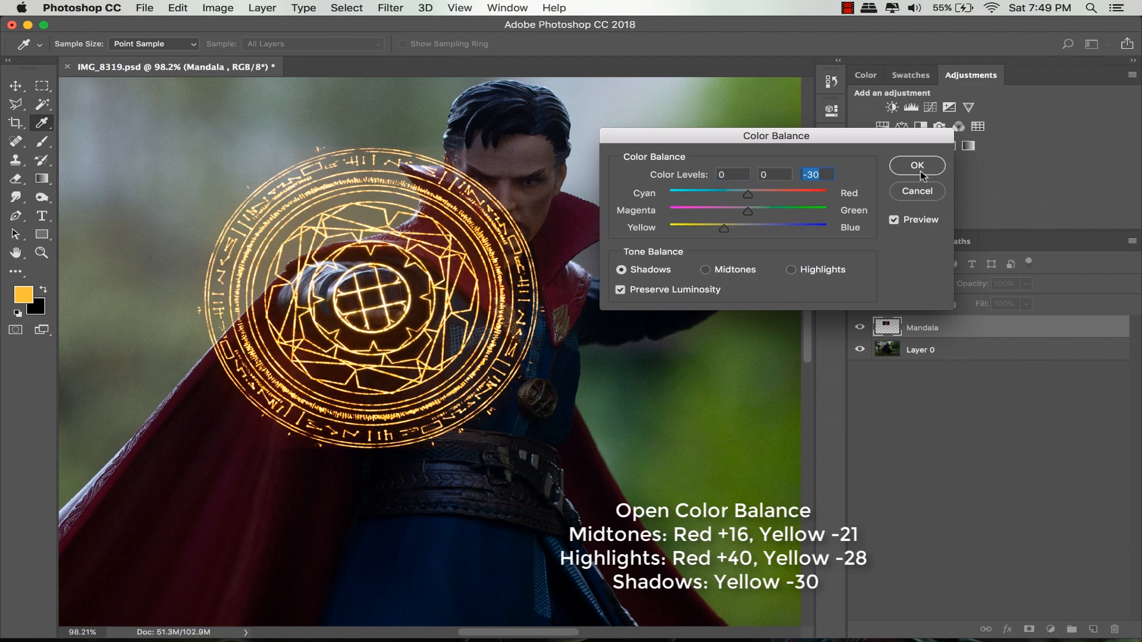
left_click(916, 166)
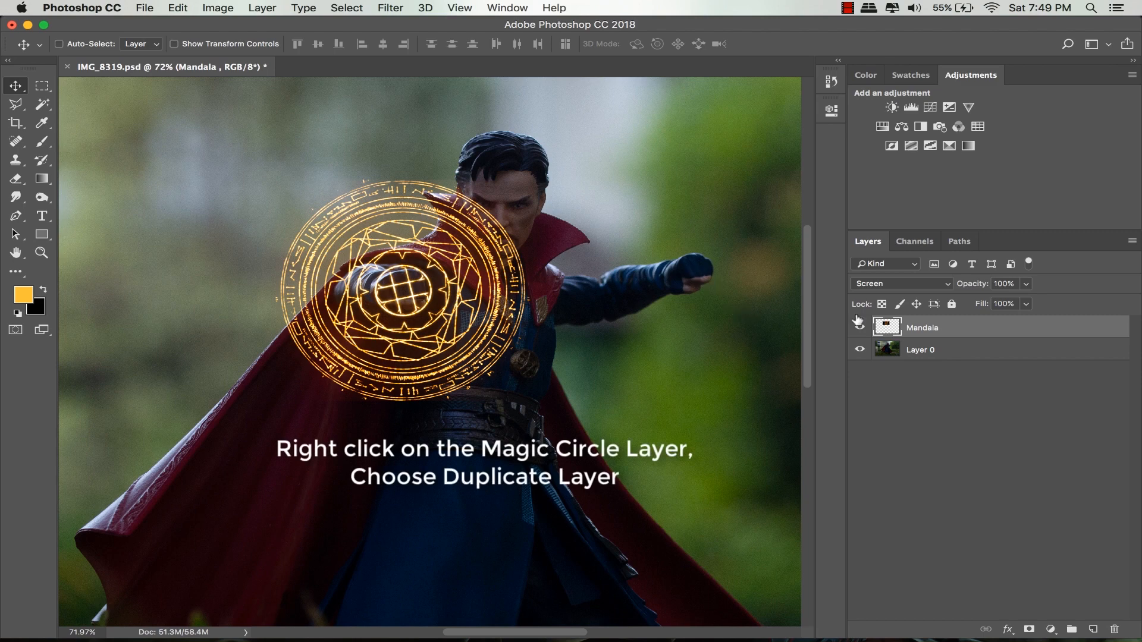
Step: Duplicate the Mandala layer into a Mandala copy for the right hand
right_click(921, 327)
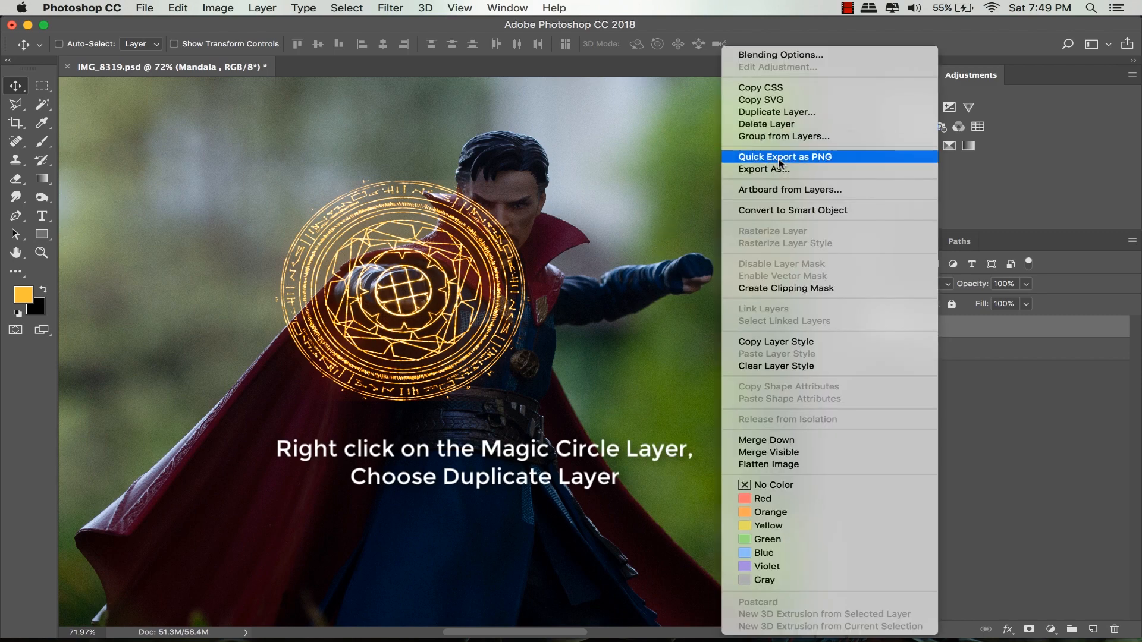
left_click(775, 111)
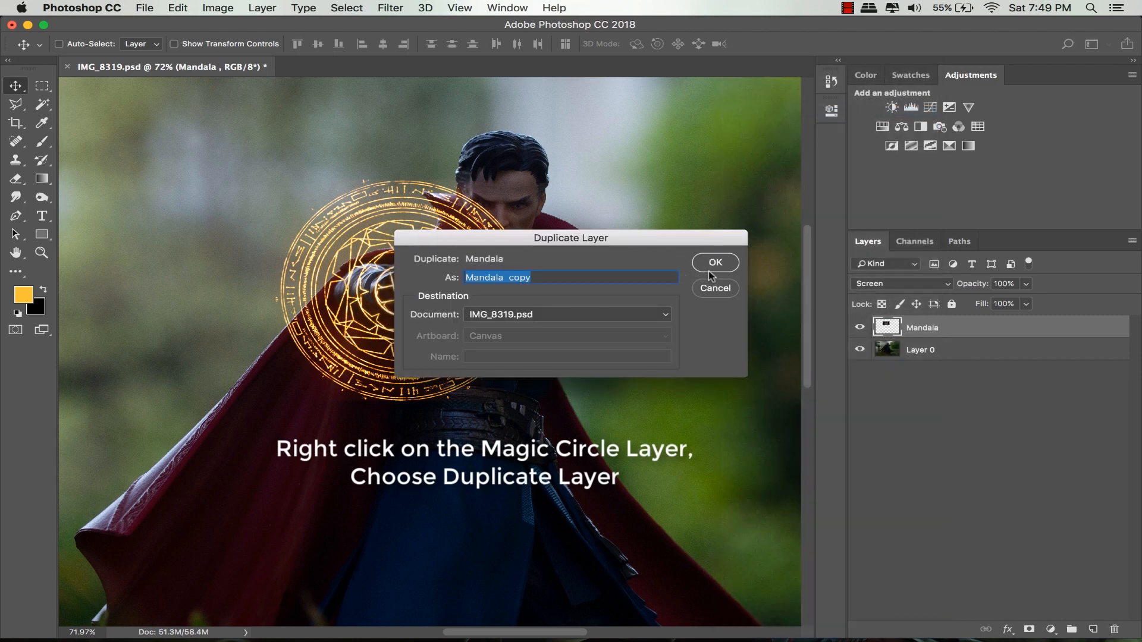
left_click(713, 263)
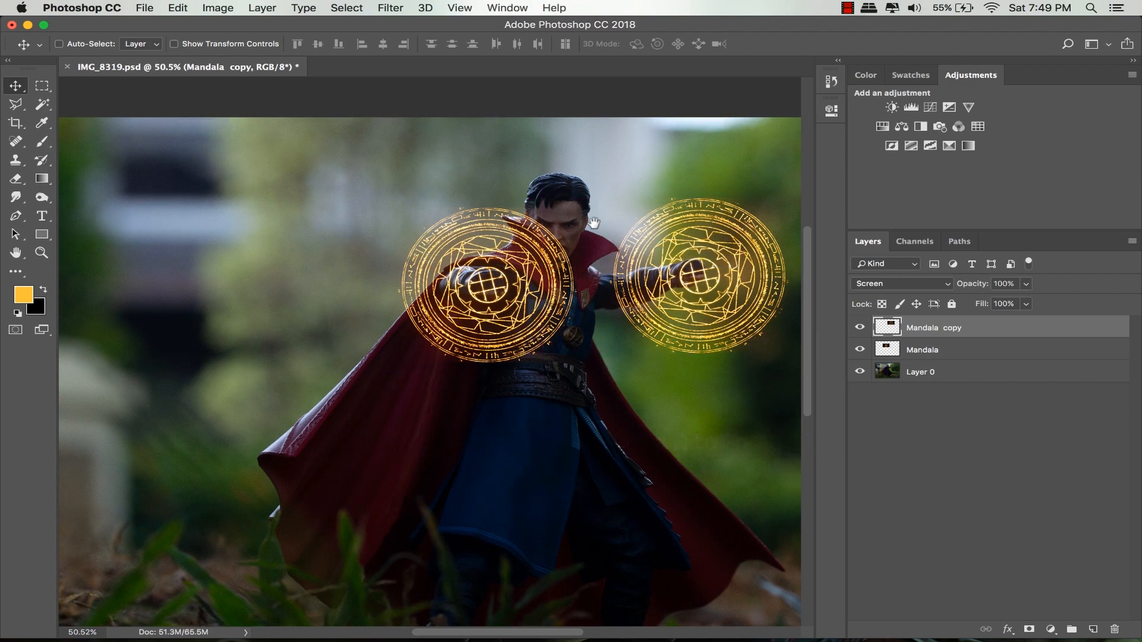
Step: Scale down the Mandala copy and distort it into perspective around the outstretched hand
key("cmd+t")
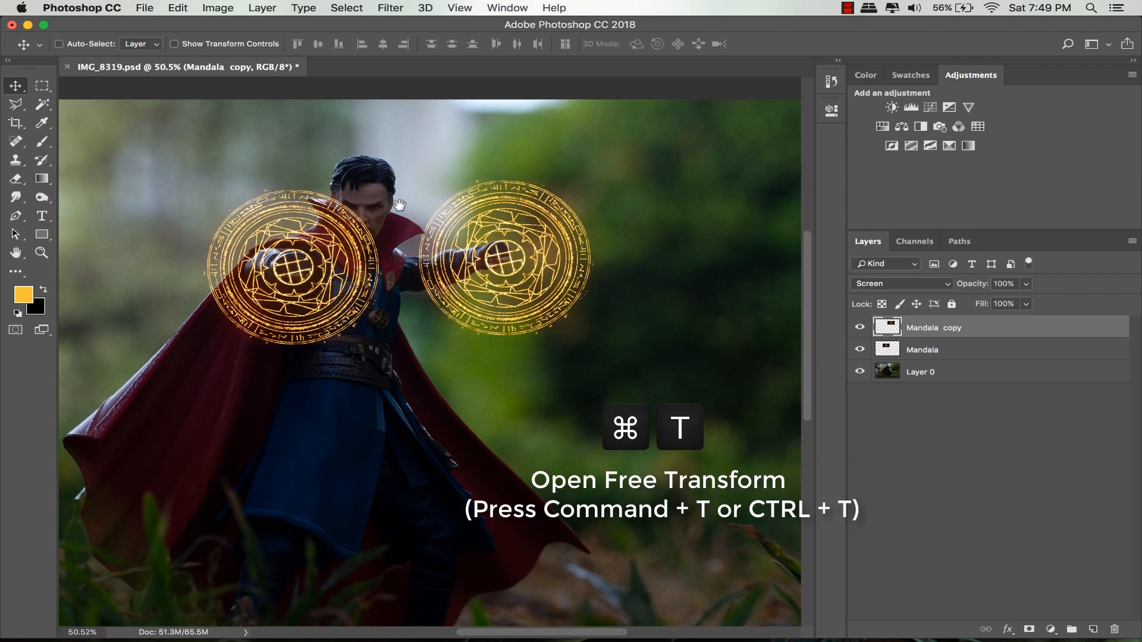
key("cmd+t")
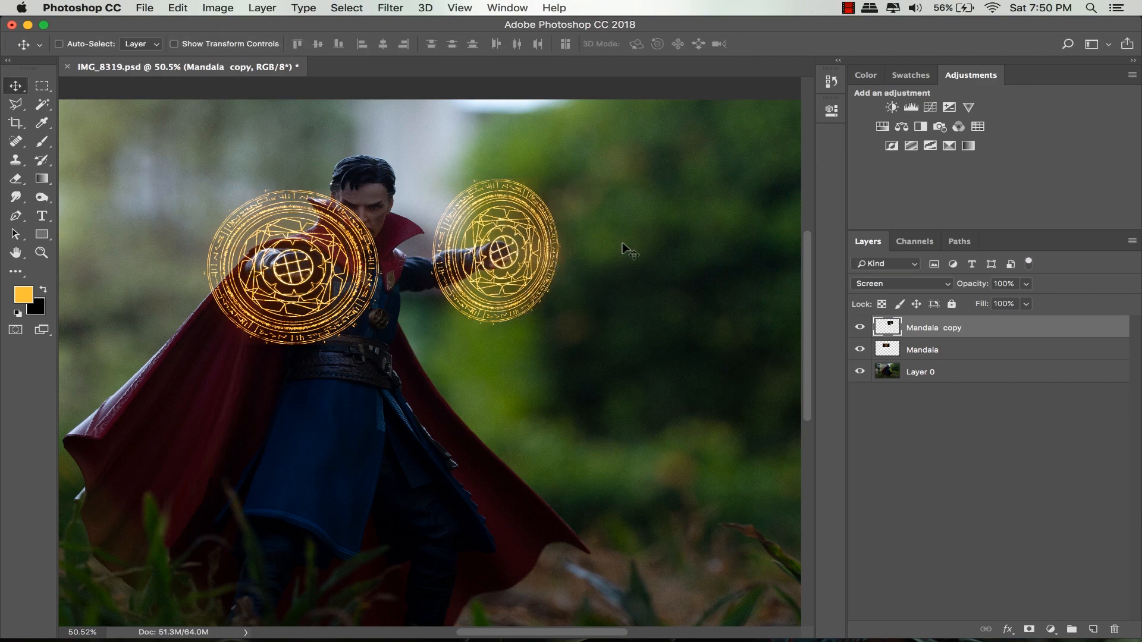
right_click(429, 291)
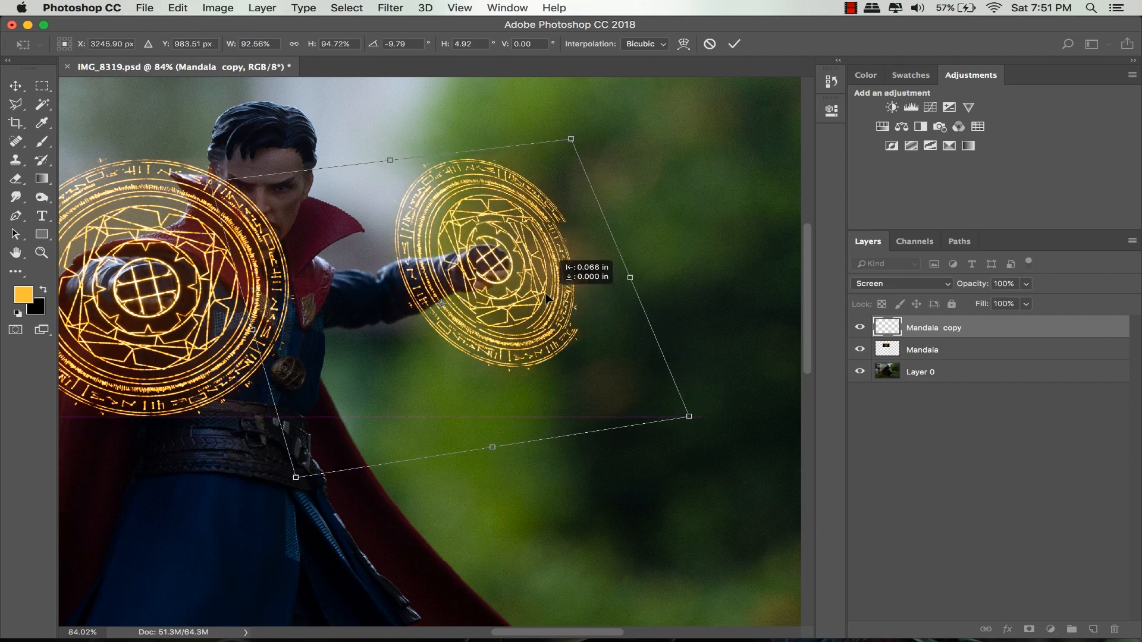
left_click_drag(390, 159, 400, 155)
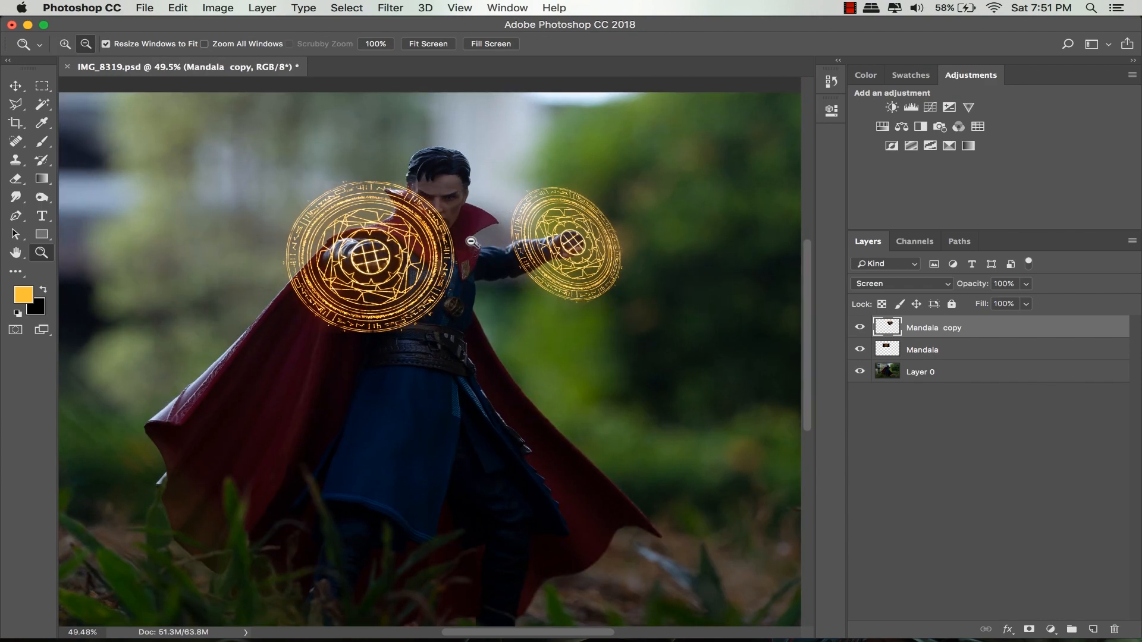
mouse_move(1092, 630)
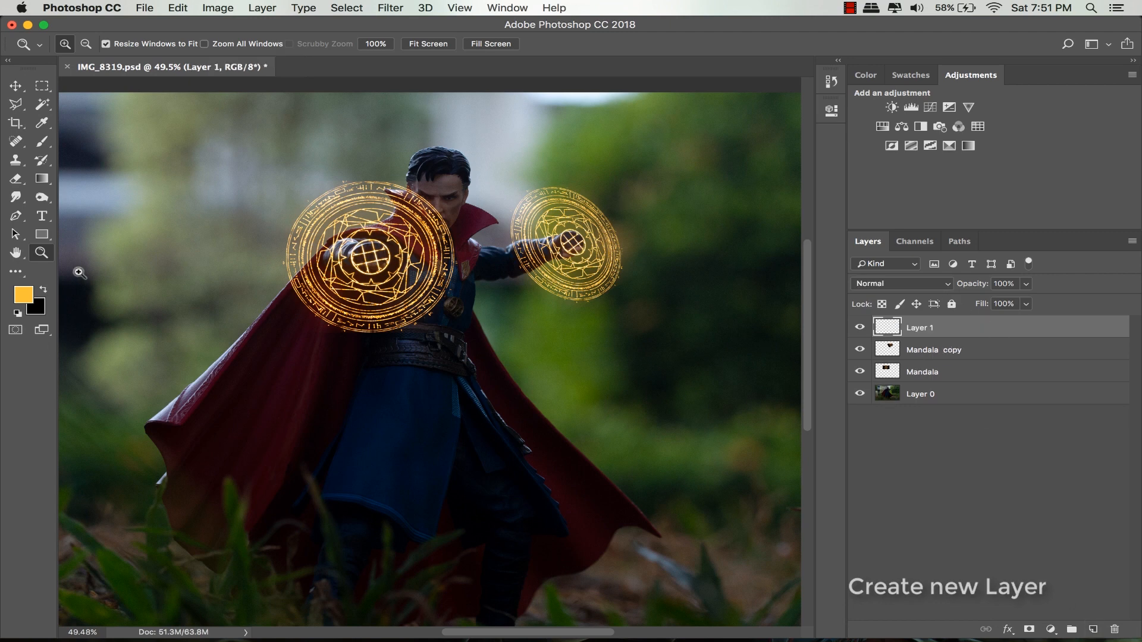
Step: Pick orange ffae20 as the foreground colour for painting glow over both circles
left_click(22, 297)
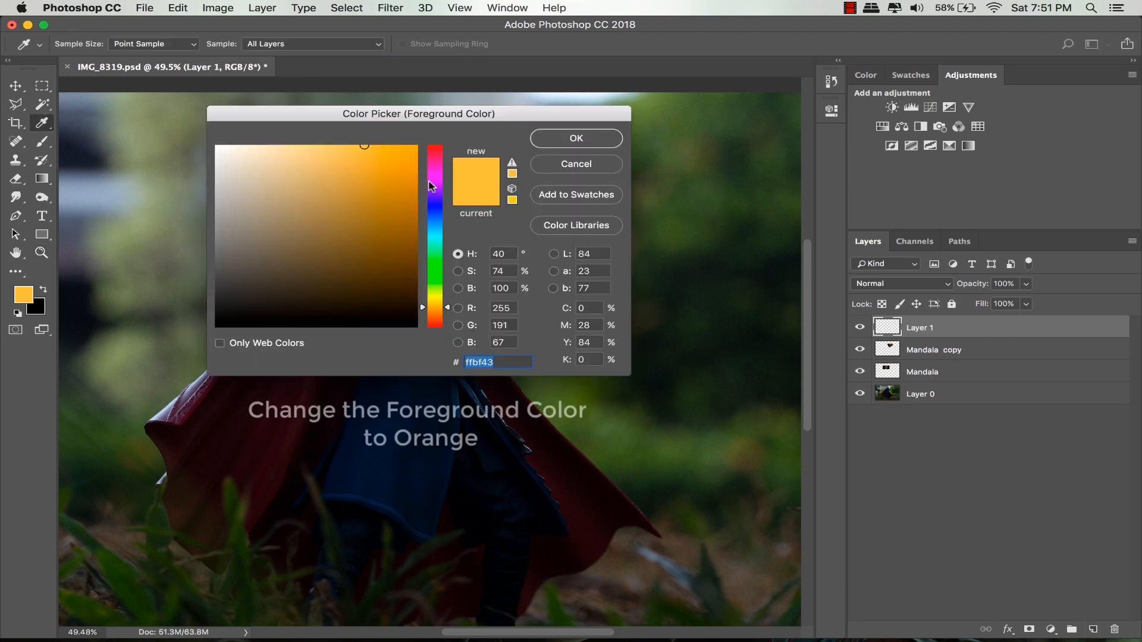
left_click(378, 150)
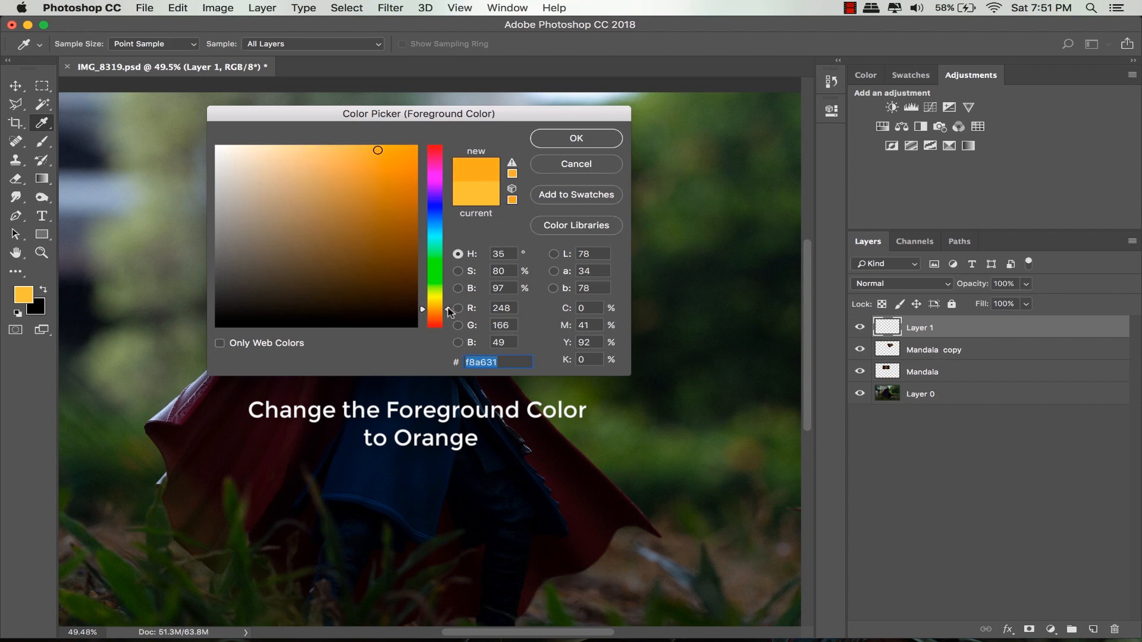
left_click(392, 133)
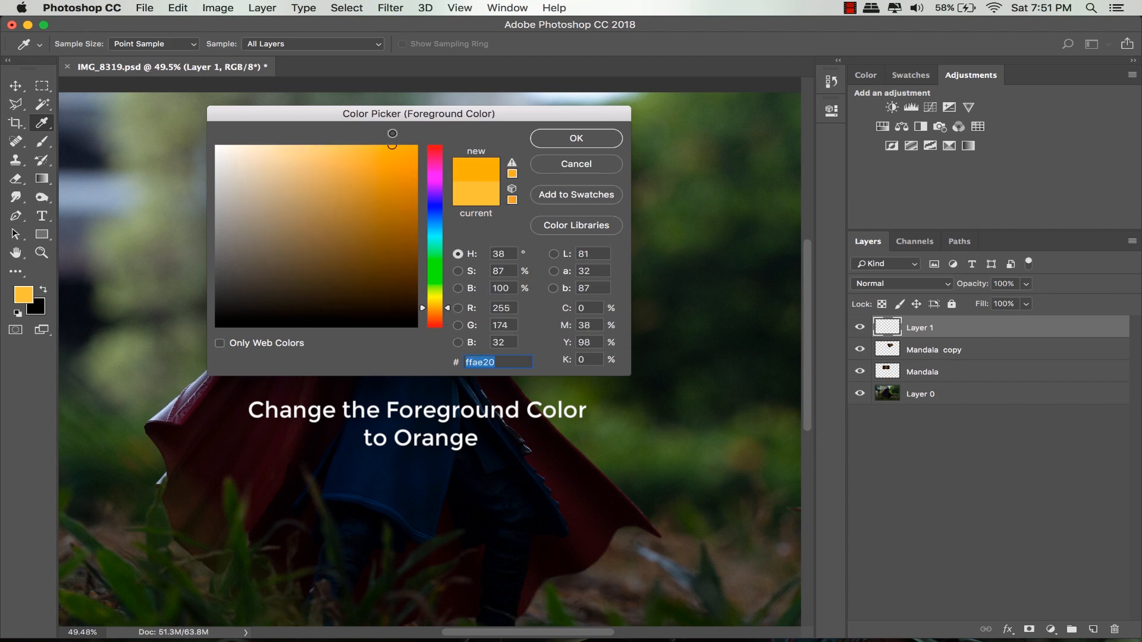
left_click(574, 138)
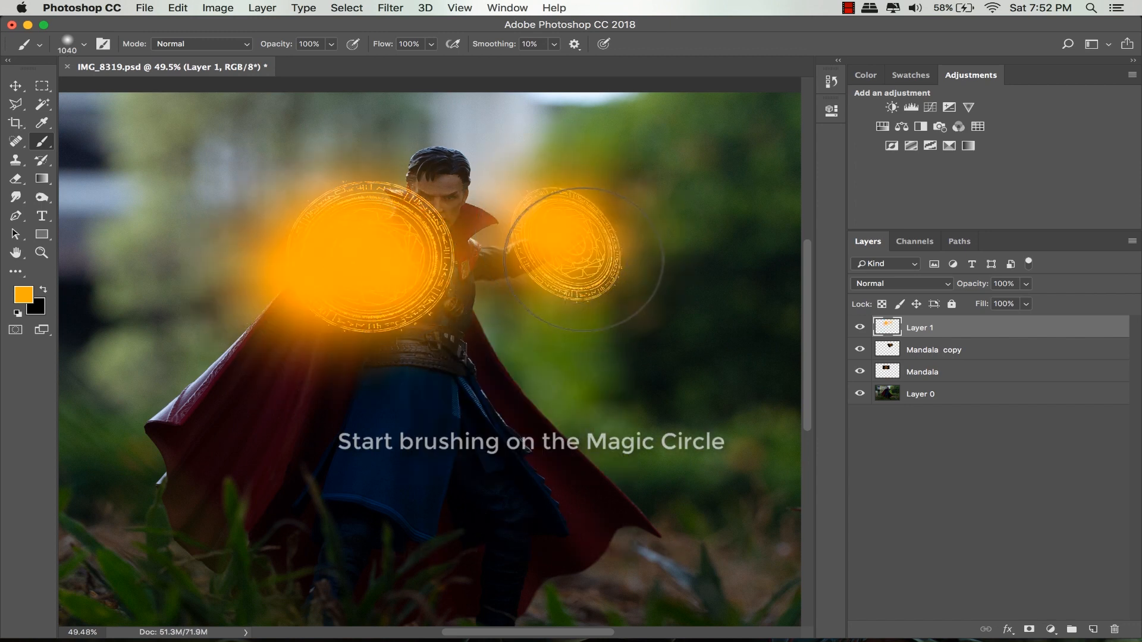
Step: Set Layer 1 to Screen blending with 55% opacity and 65% fill
left_click(901, 283)
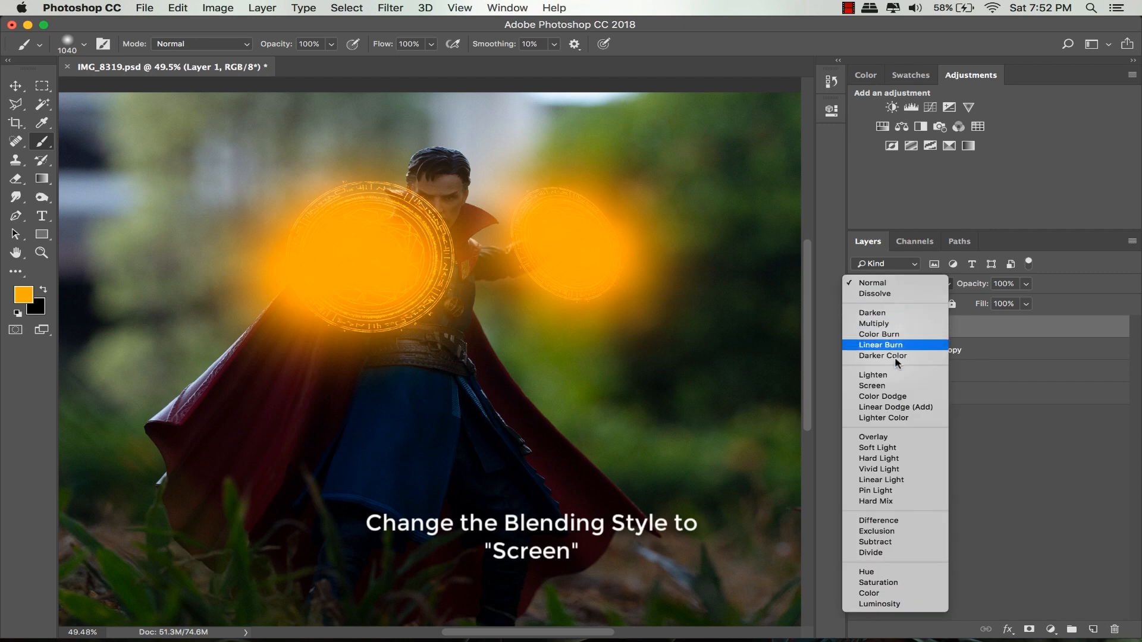
left_click(870, 385)
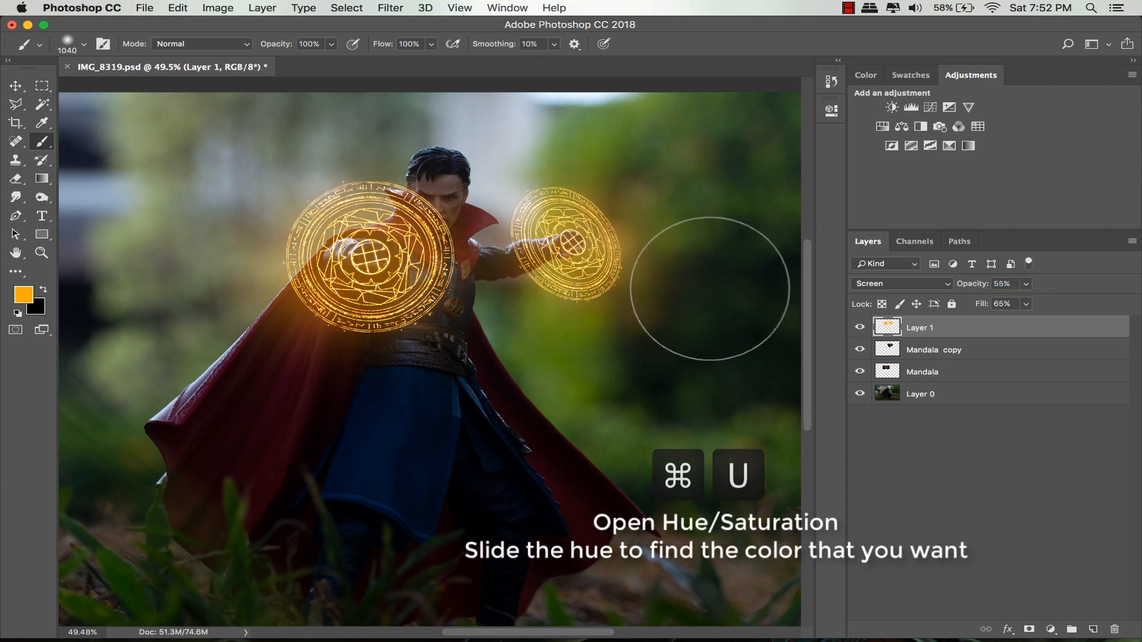
Step: Shift the orange glow layer's hue to -5 with Hue/Saturation
key("cmd+u")
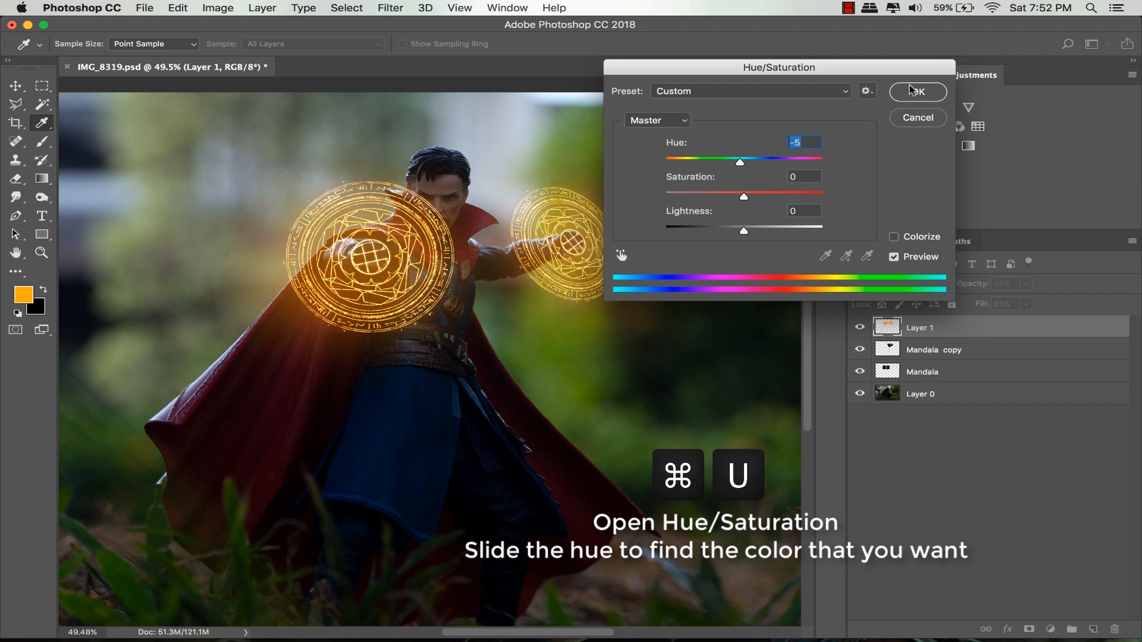
left_click(917, 91)
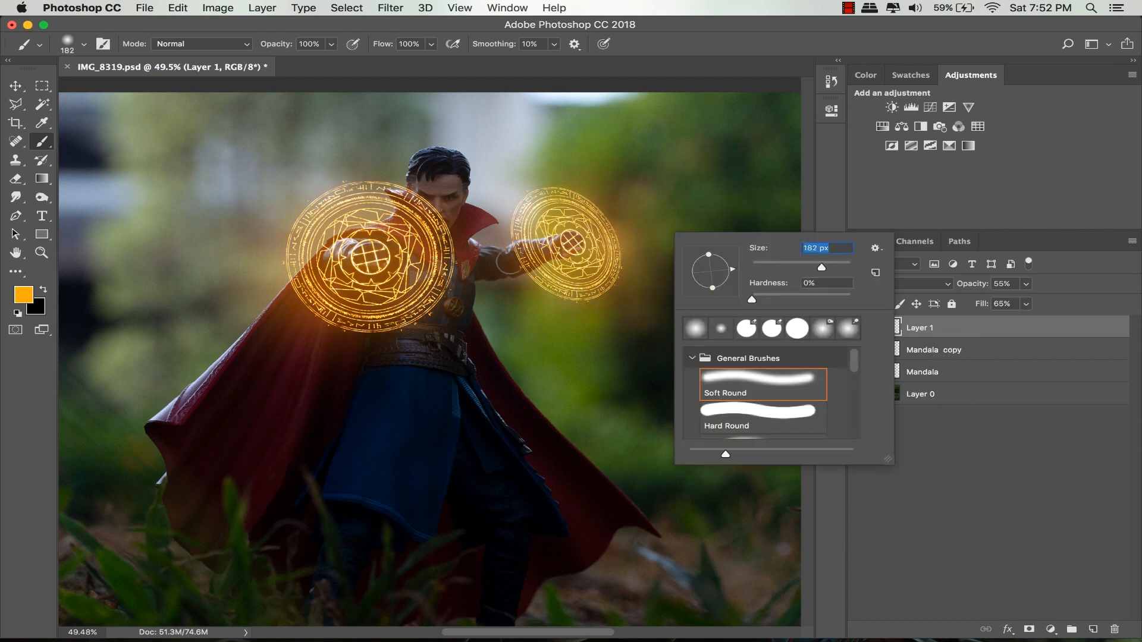
Step: Set a soft round brush to about 49% opacity for a fainter orange glow
left_click(17, 296)
type("51")
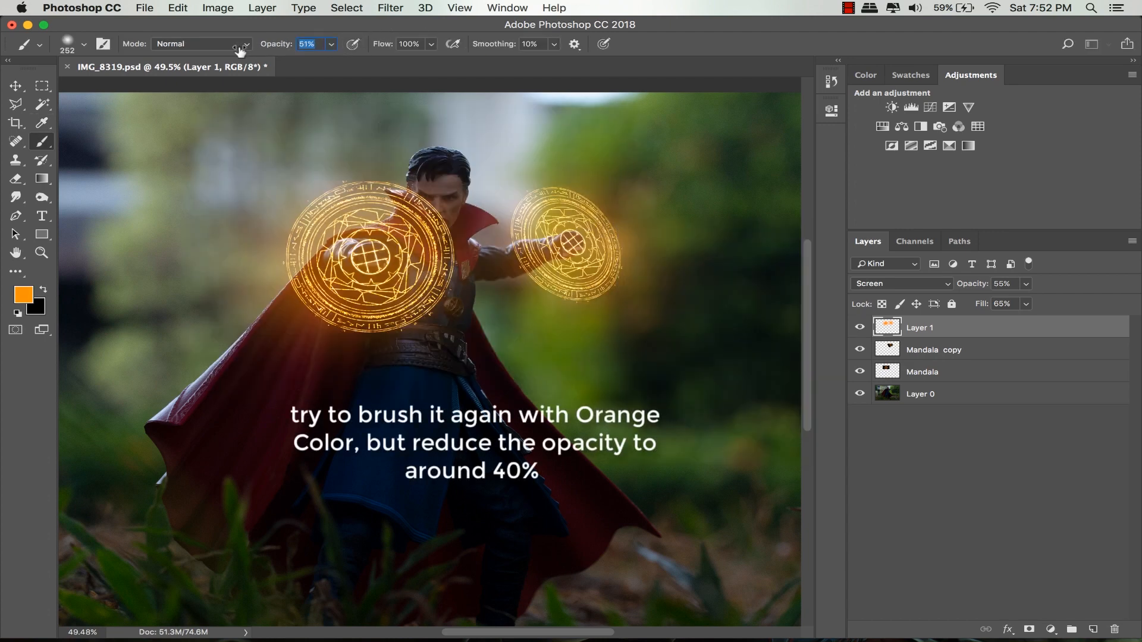
left_click(82, 44)
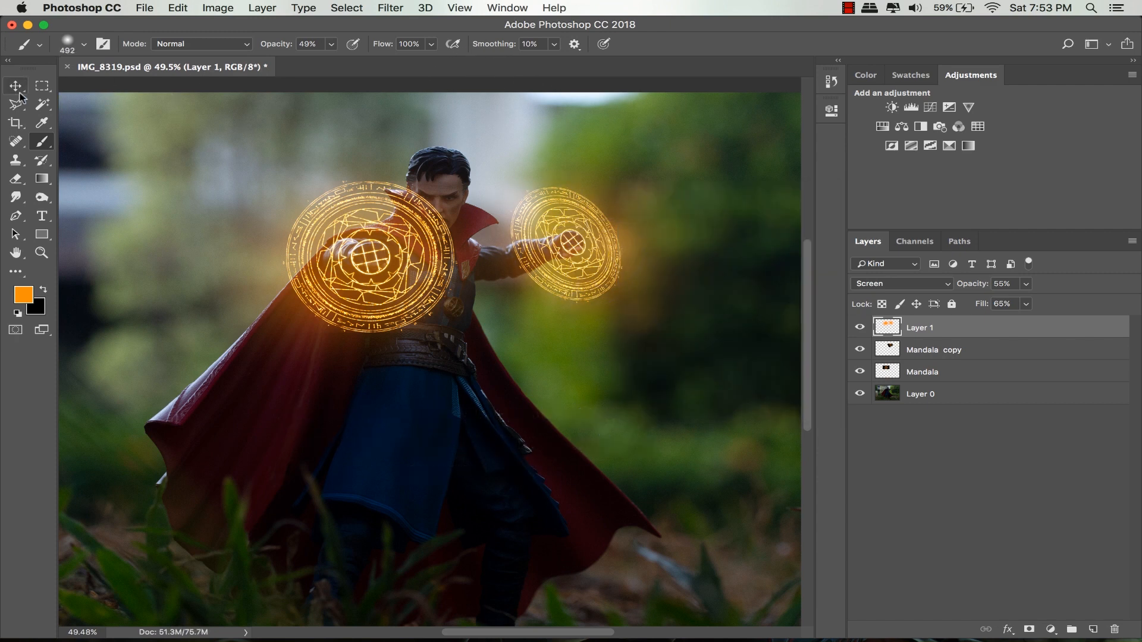
left_click(935, 350)
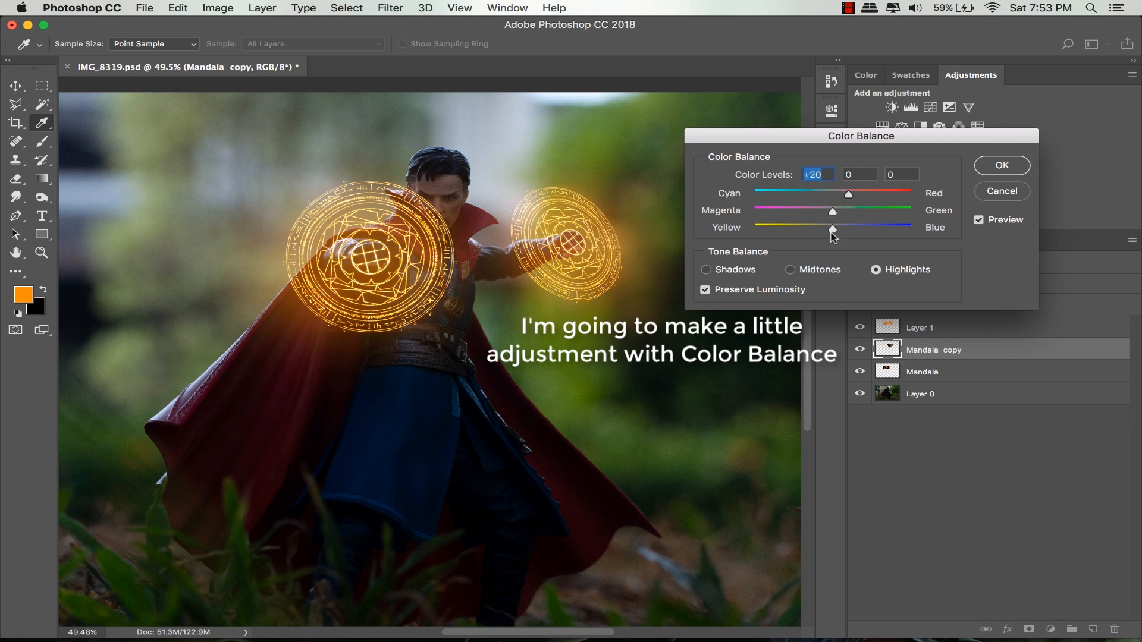
Step: Apply Color Balance to Mandala copy with Highlights Cyan-Red at +20
left_click(706, 269)
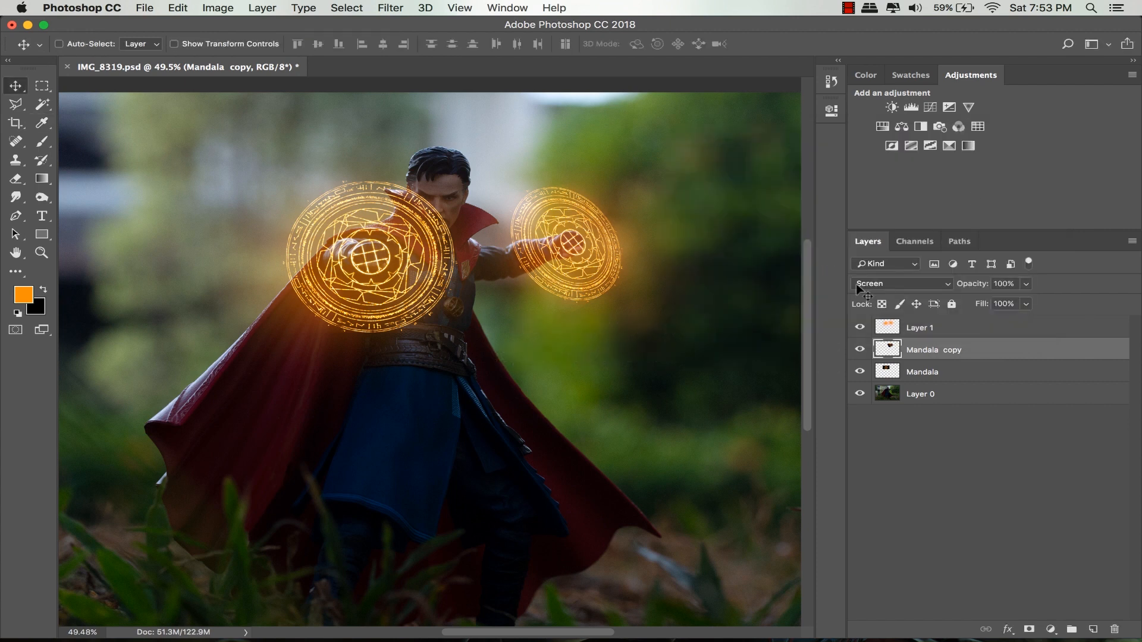
Step: Scale the Mandala copy circle up to about 119% and keep Mandala copy selected
key("cmd+t")
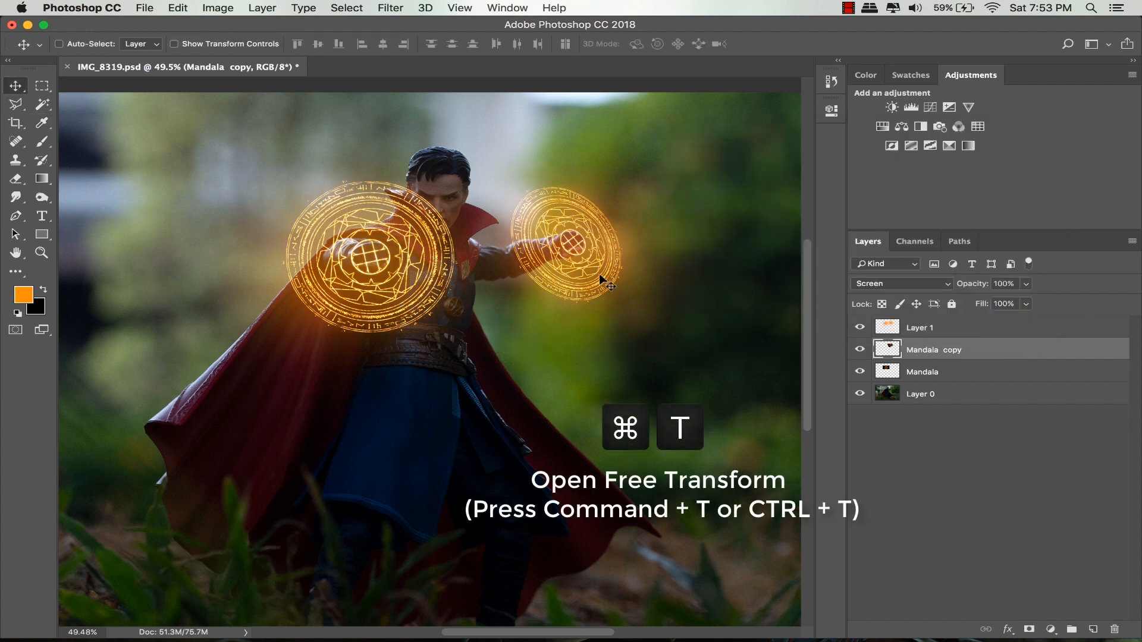
key("cmd+t")
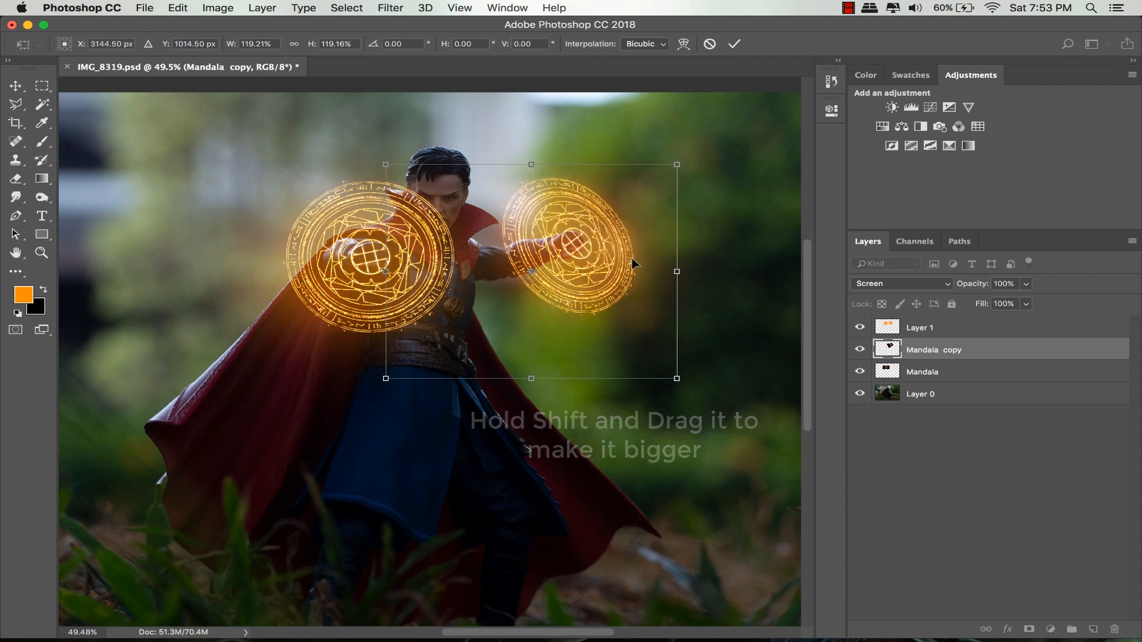
left_click(734, 43)
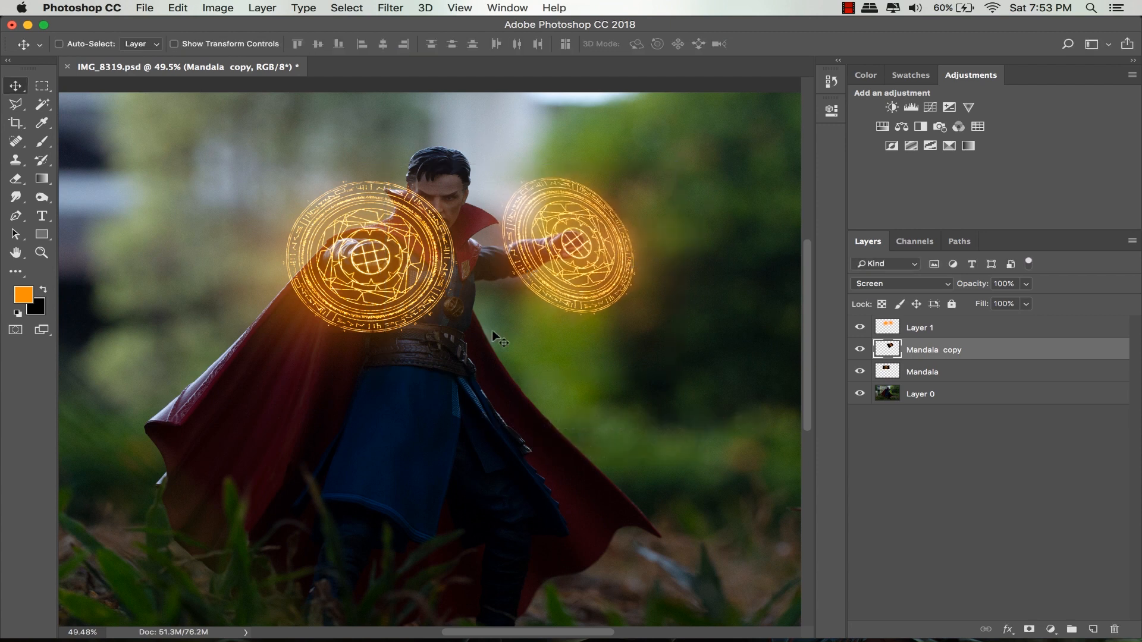
left_click(921, 371)
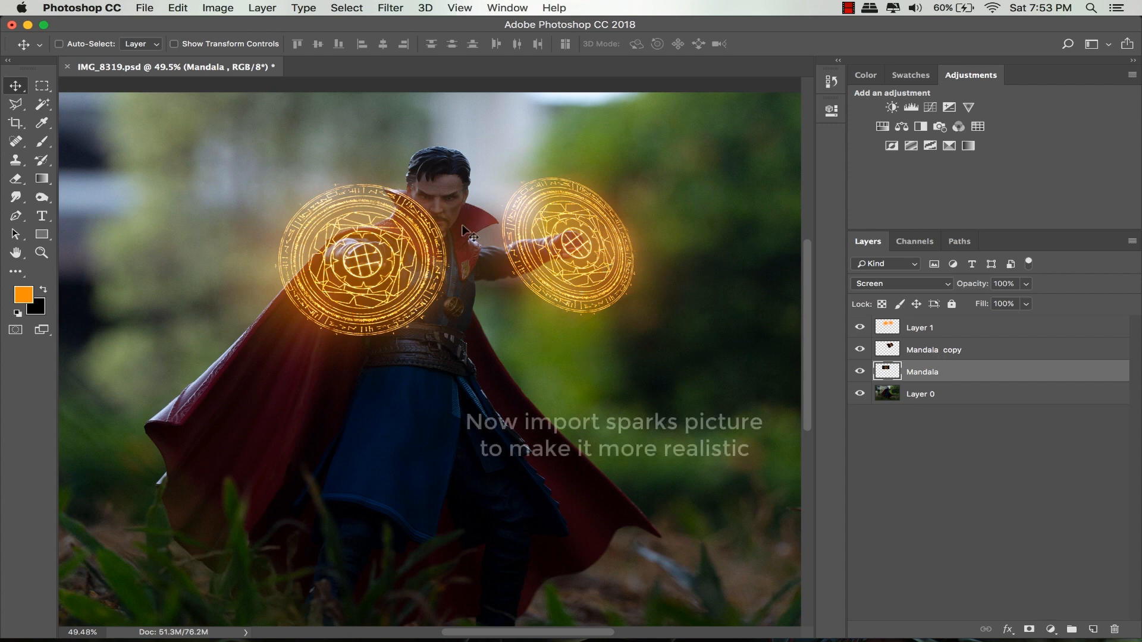
left_click(934, 350)
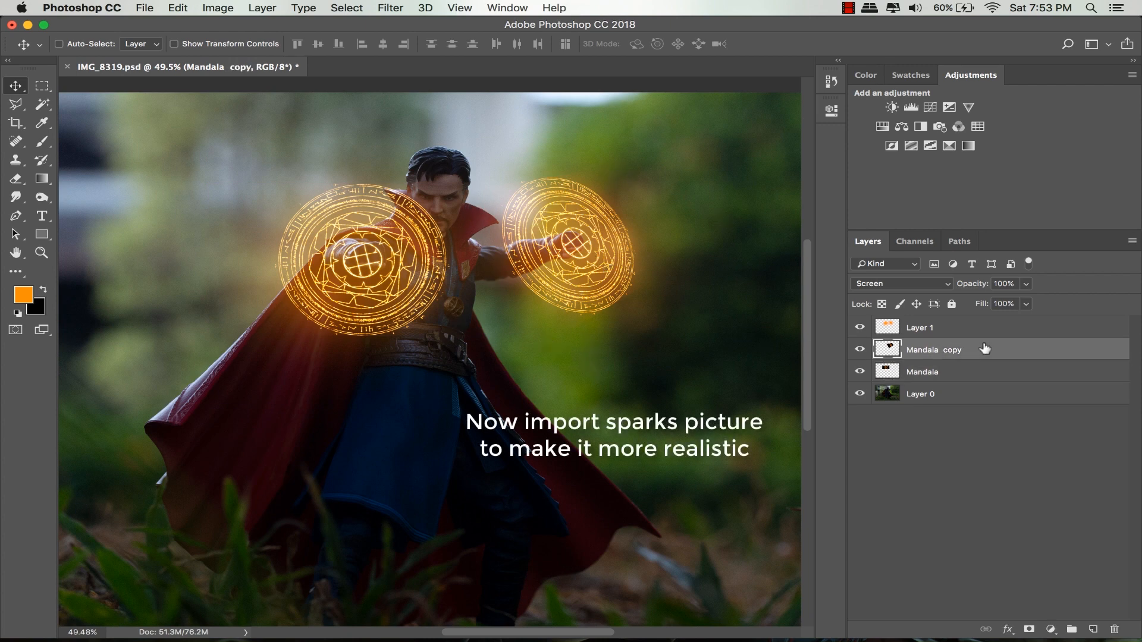
Step: Place Sparks 1.png scaled down below the left circle, blended as Screen
left_click(920, 327)
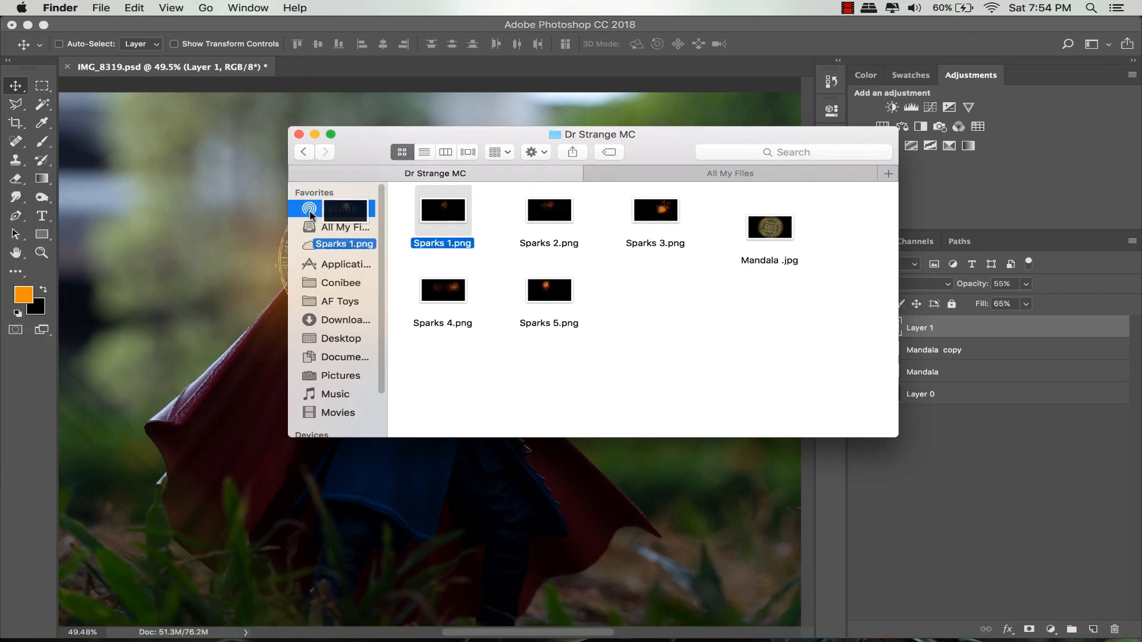
double_click(442, 210)
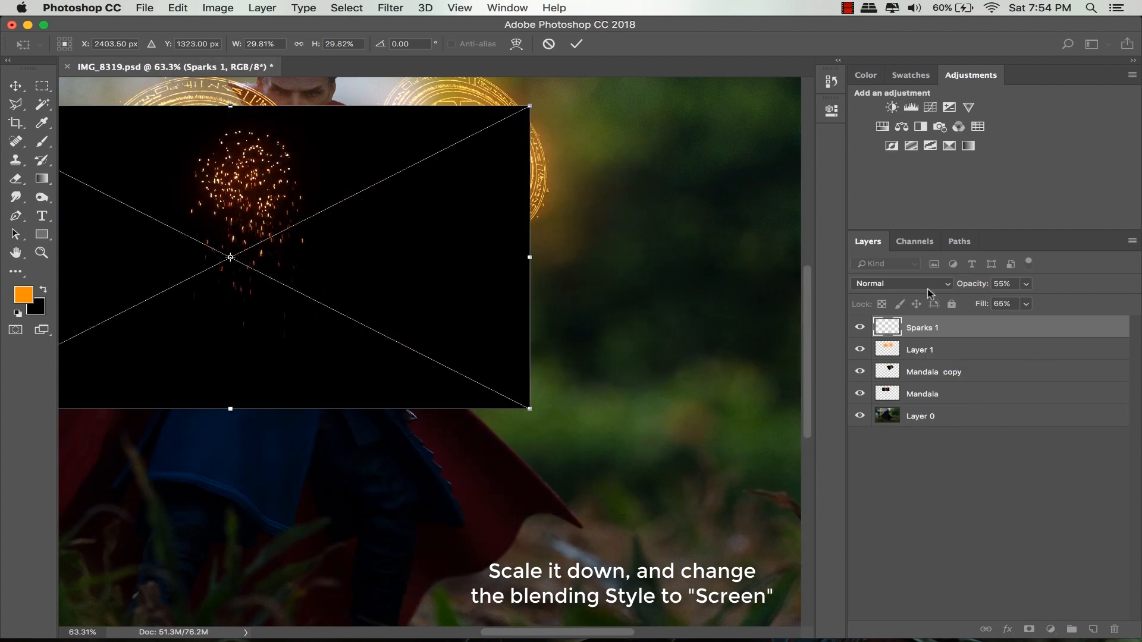
left_click(901, 283)
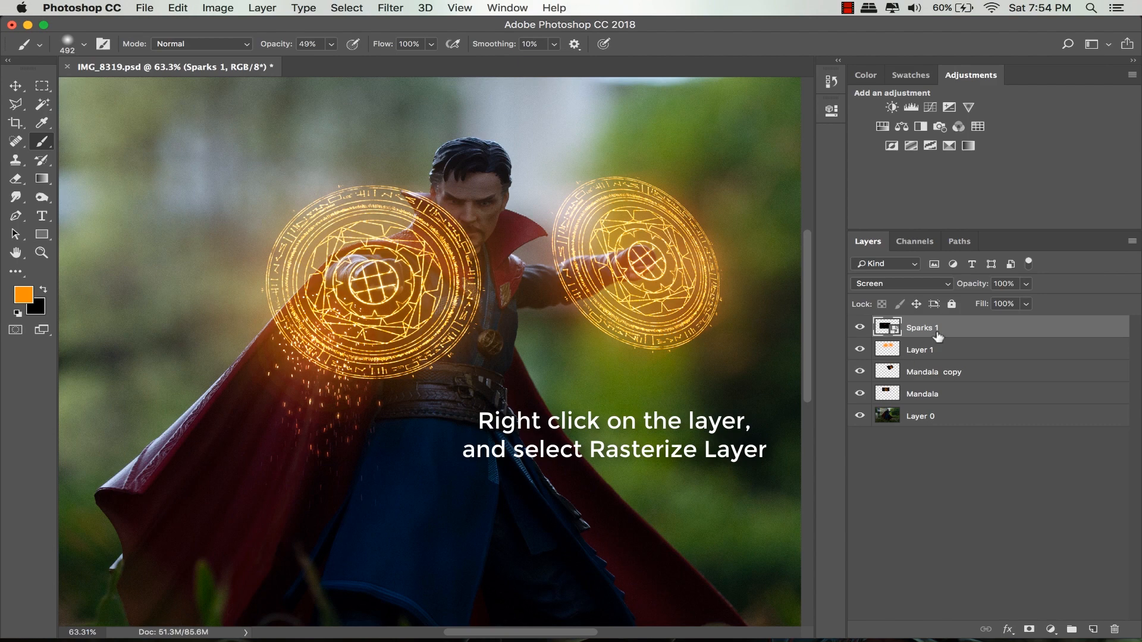
Step: Rasterize Sparks 1, brighten it with Levels 0/0.52/232, and duplicate it
right_click(922, 327)
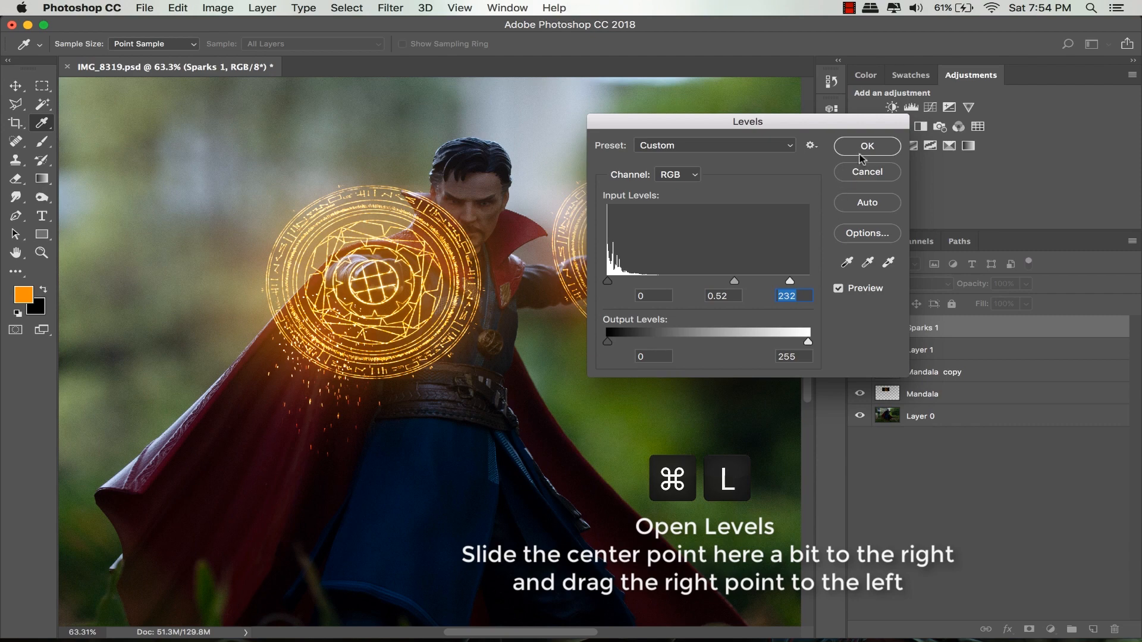
left_click(866, 146)
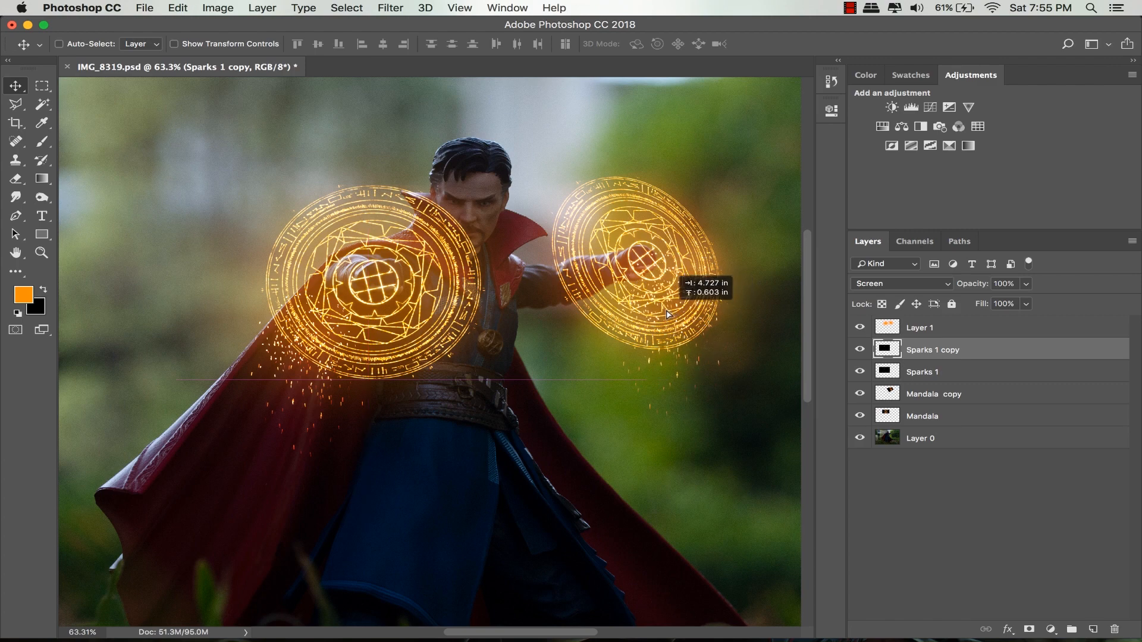
Step: Distort Sparks 1 copy so the sparks trail beneath the right mandala
key("cmd+t")
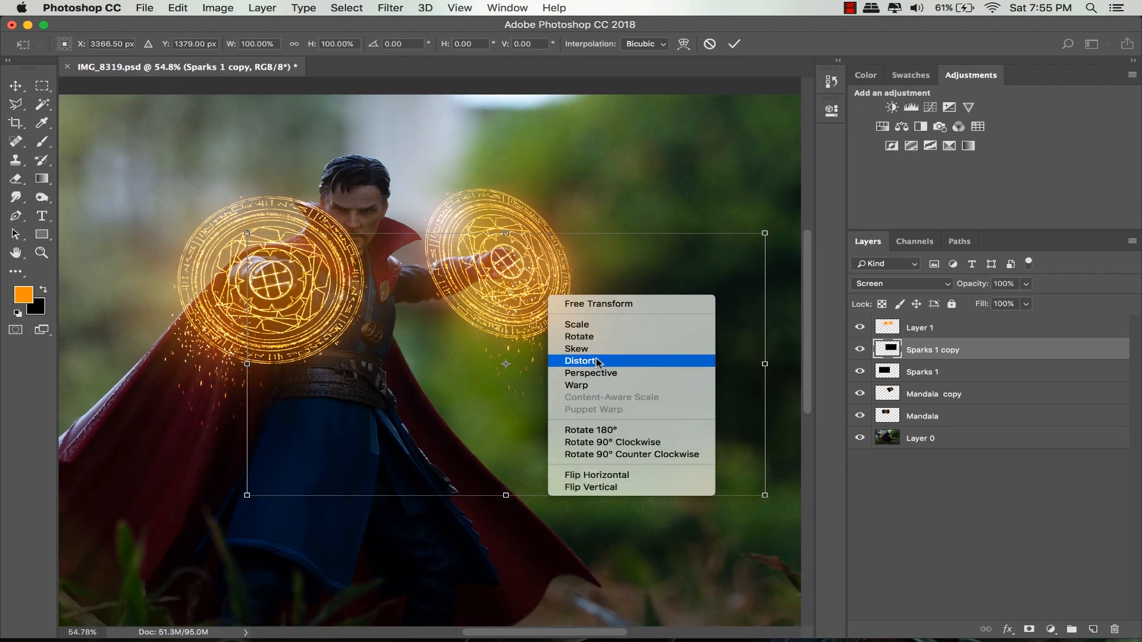
left_click(580, 361)
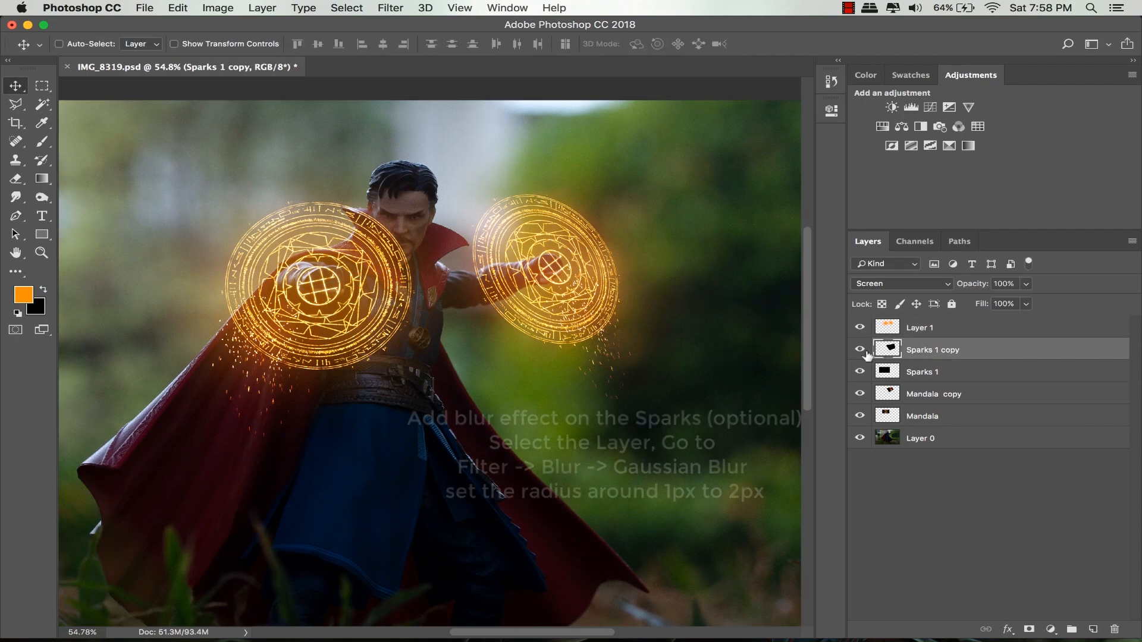
Step: Apply a 1.3 px Gaussian Blur to Sparks 1 copy and then Sparks 1
left_click(389, 7)
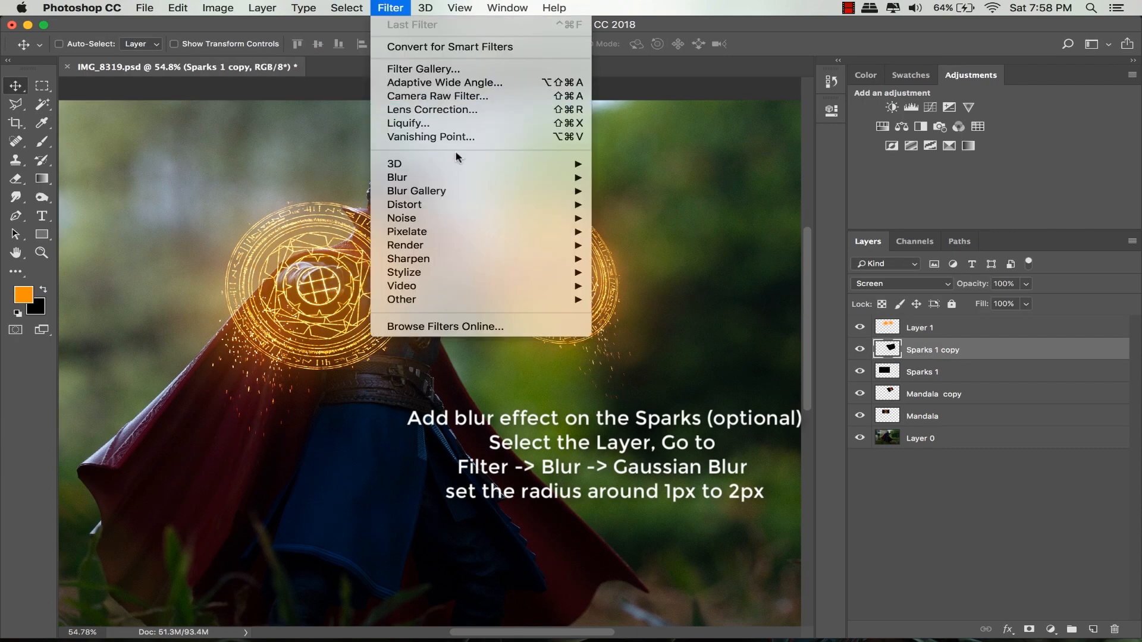
left_click(398, 178)
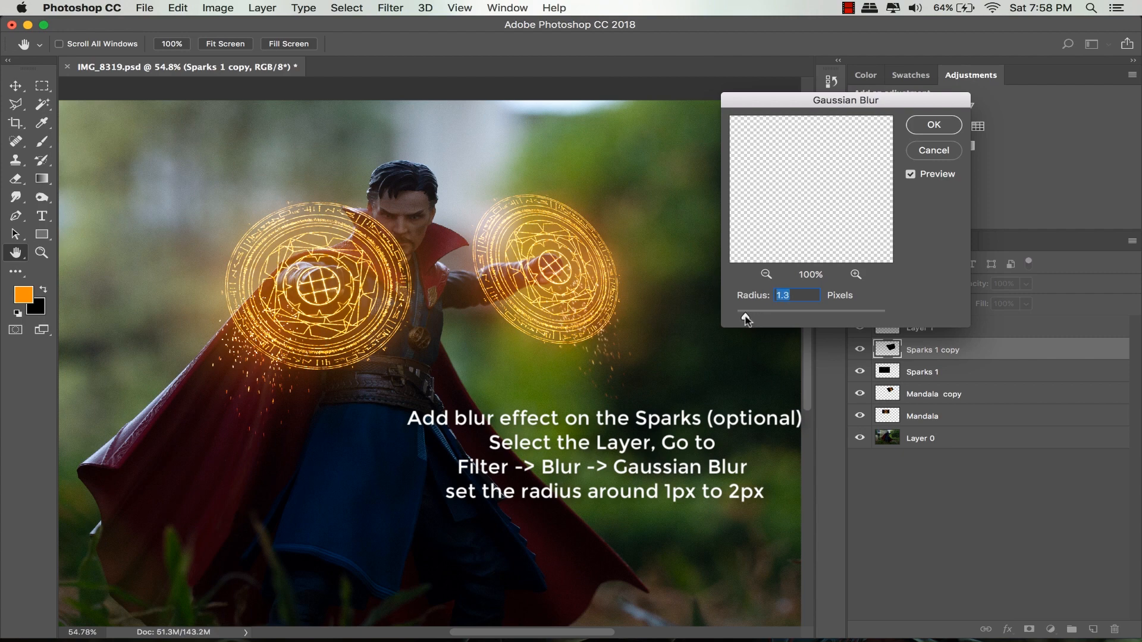
left_click(745, 318)
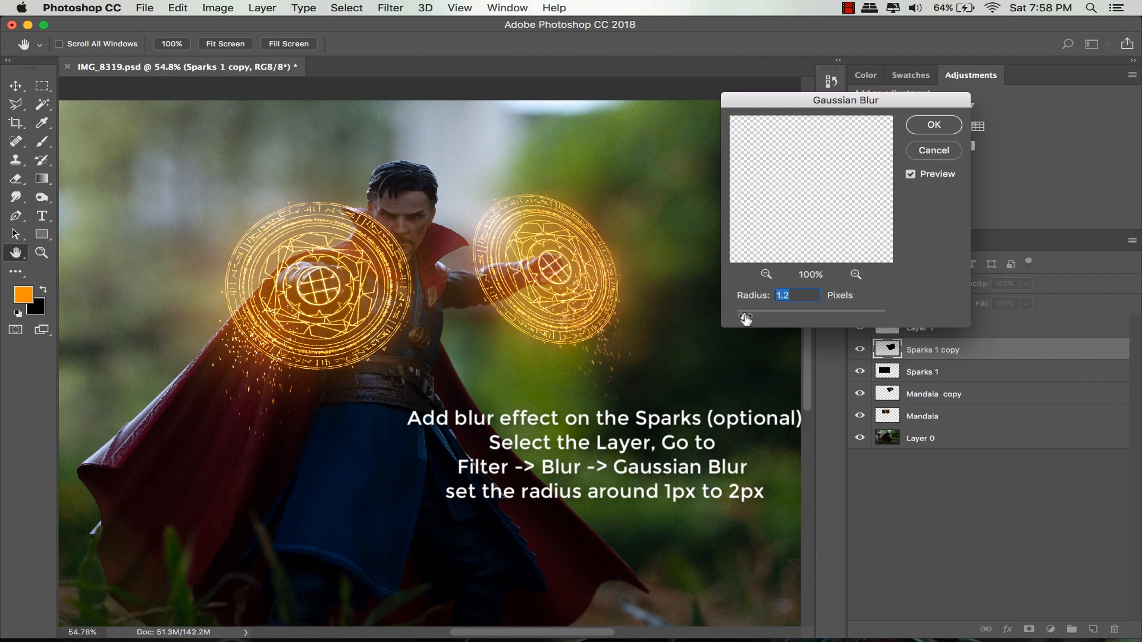
left_click(933, 125)
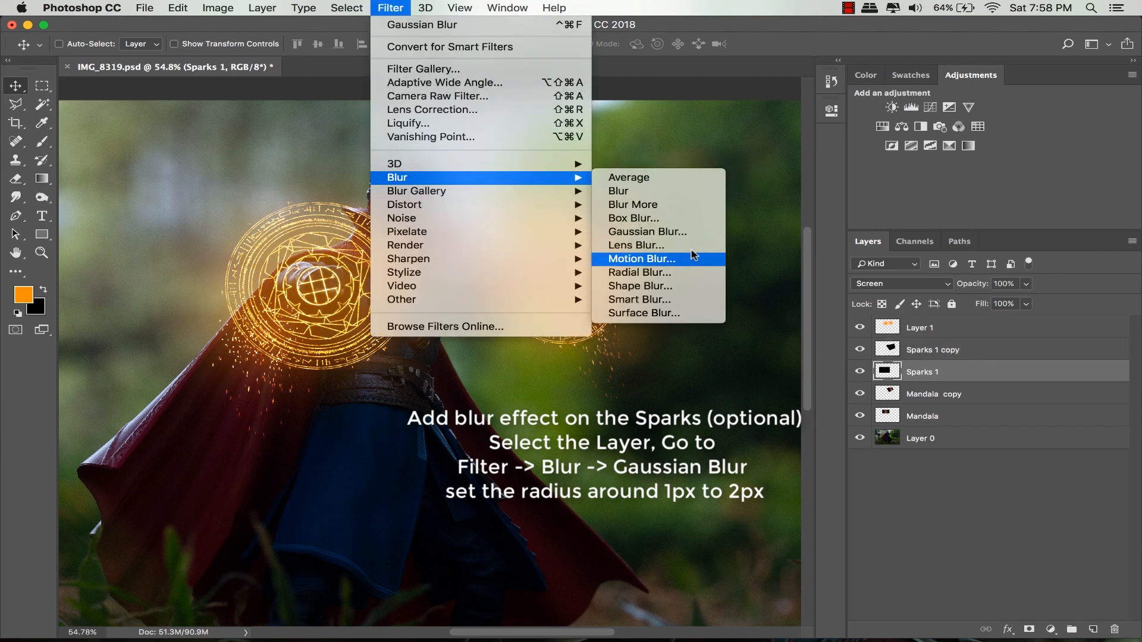
left_click(646, 231)
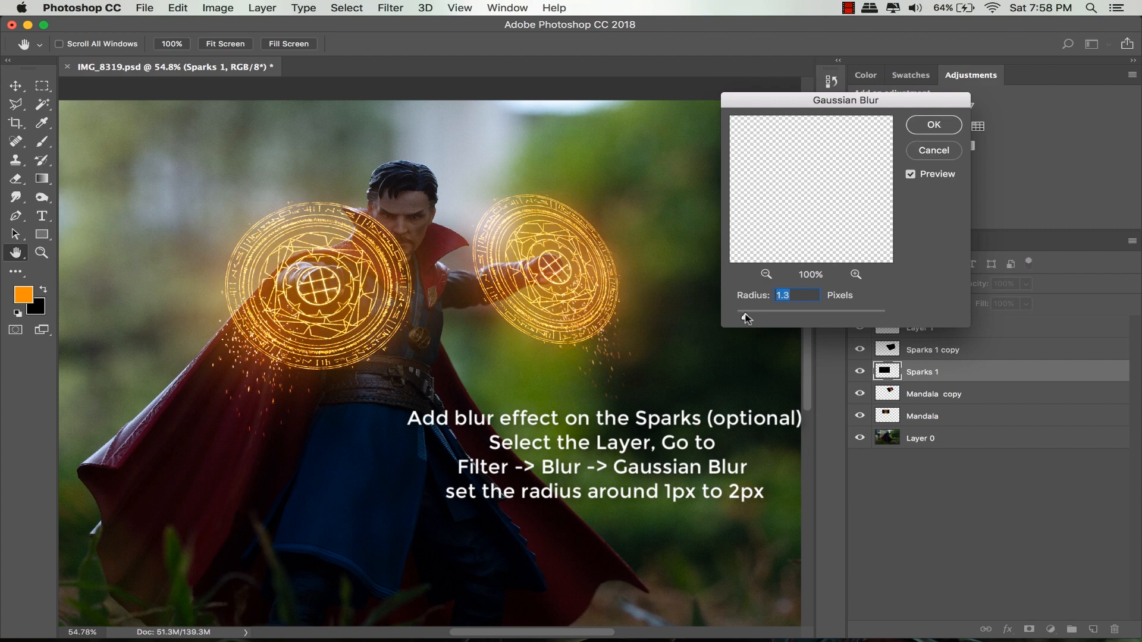
left_click(933, 124)
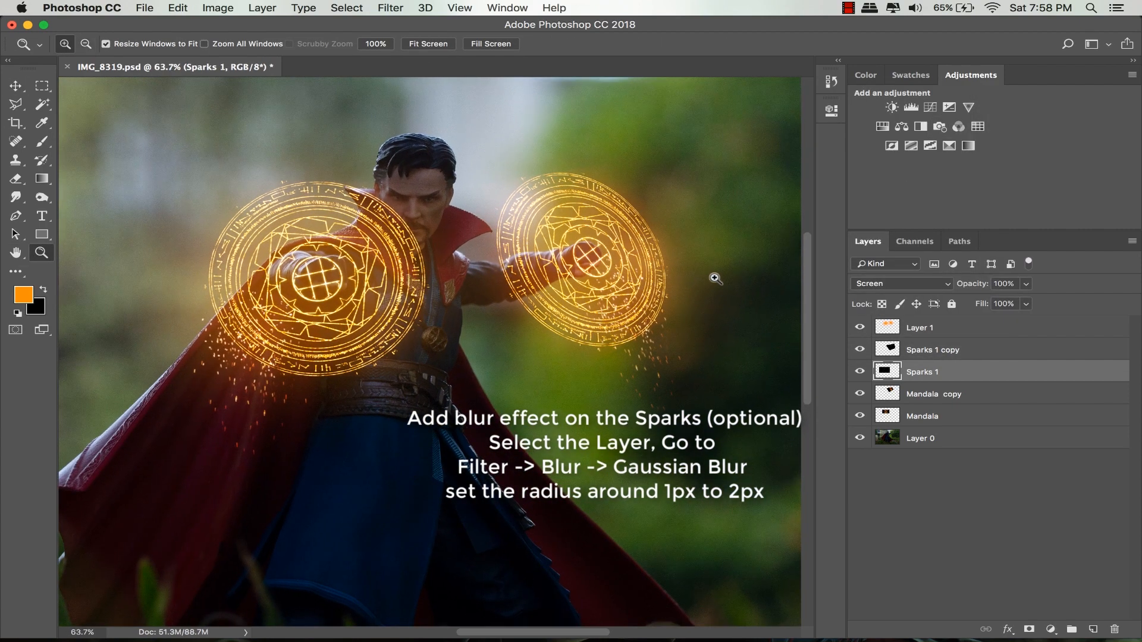
left_click(920, 327)
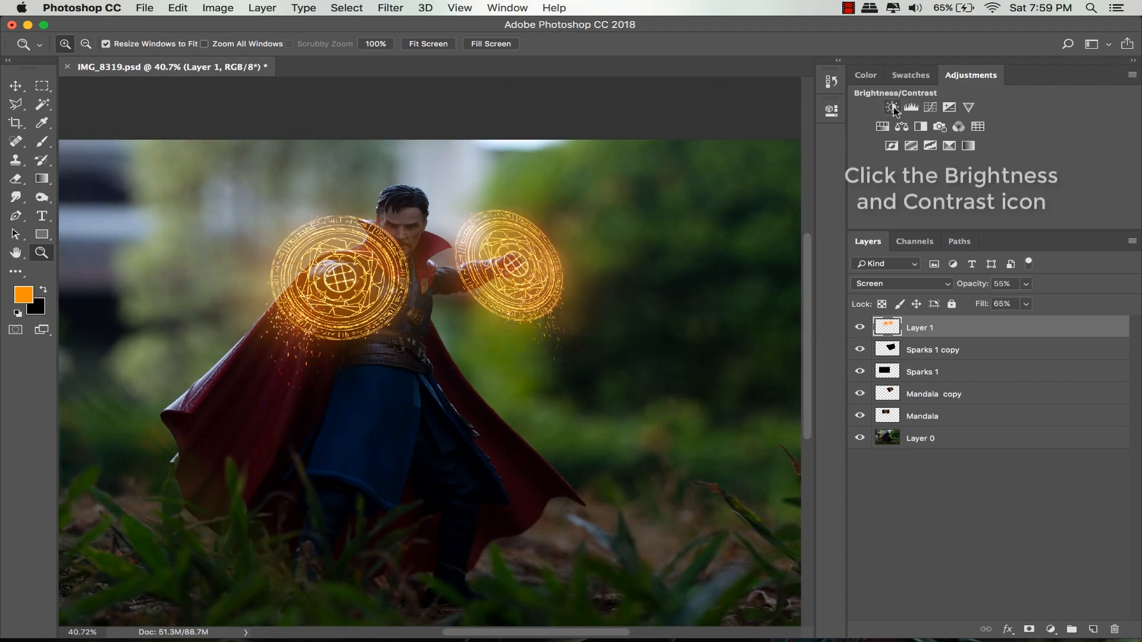
Step: Add Brightness/Contrast and Vibrance adjustment layers on top of the layer stack
left_click(892, 107)
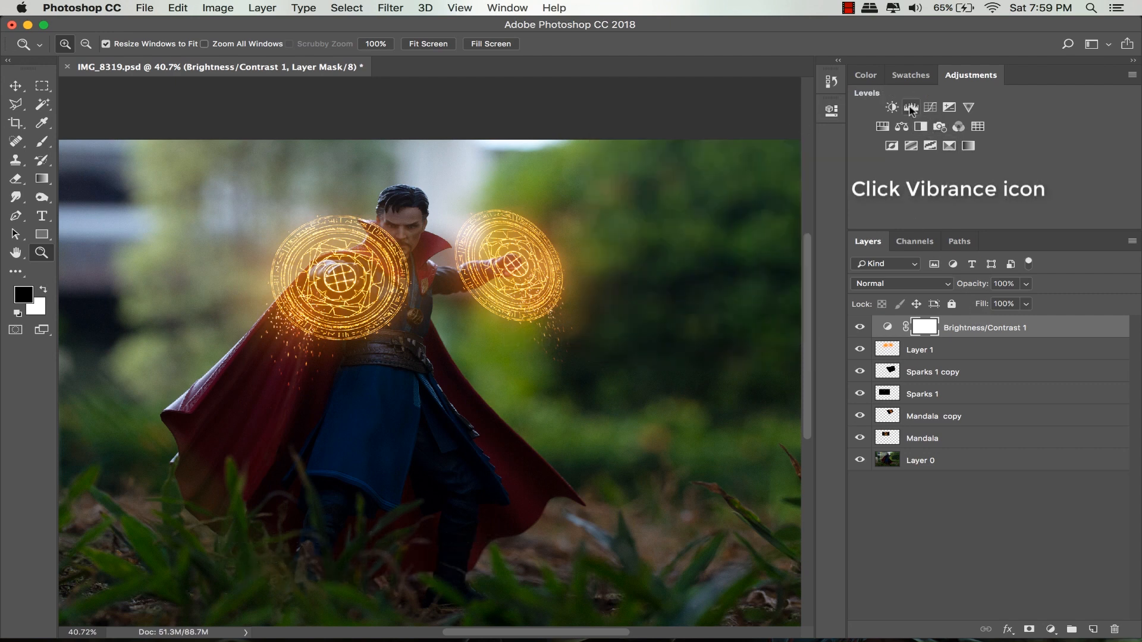
left_click(968, 107)
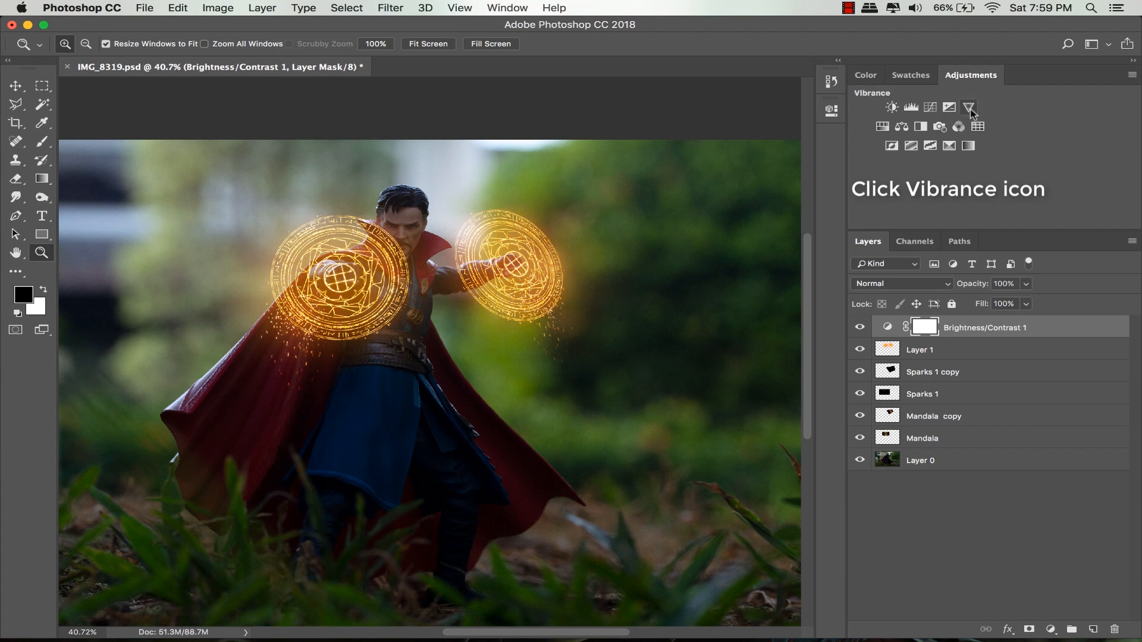
left_click(969, 107)
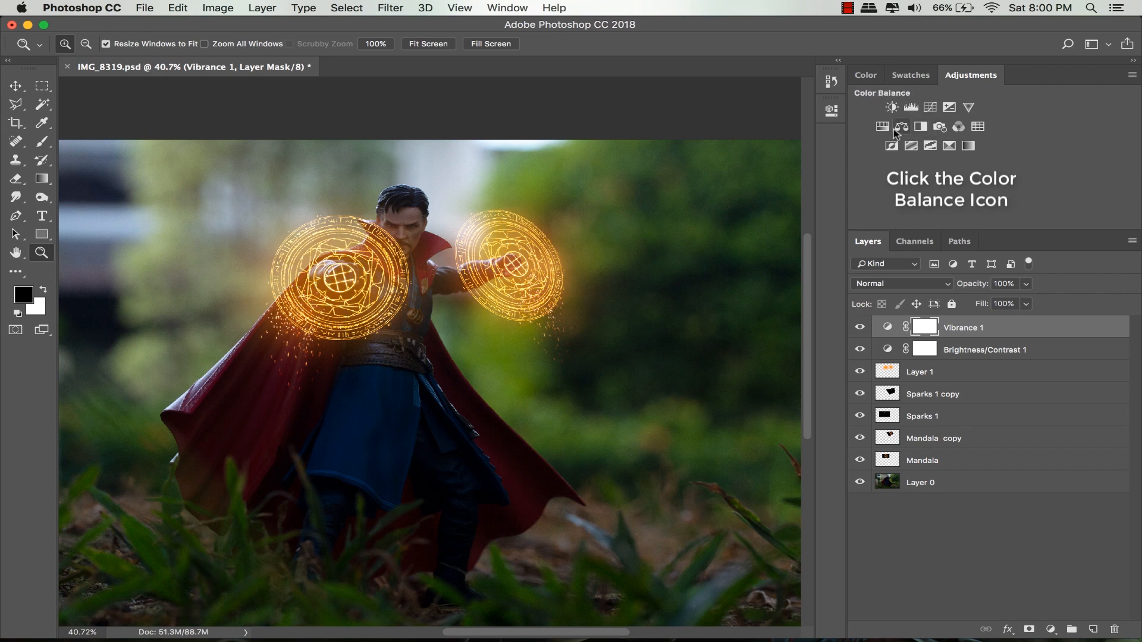
Step: Add Color Balance: midtones Magenta −8, Yellow −10; highlights Red +5, Yellow −8; shadows tweaked
left_click(901, 126)
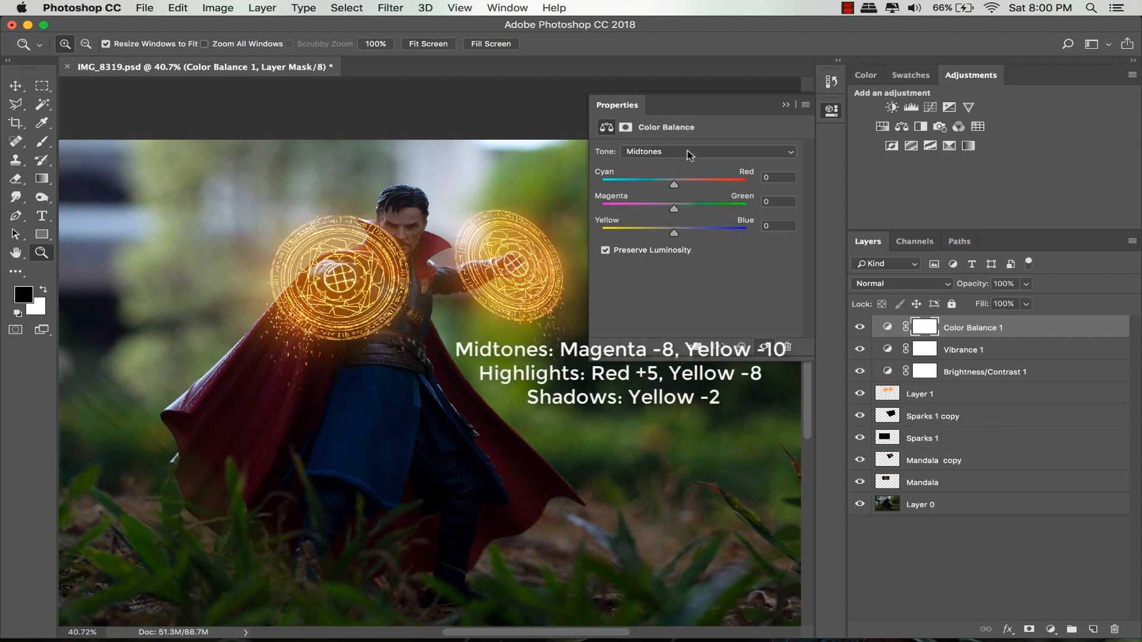
mouse_move(675, 188)
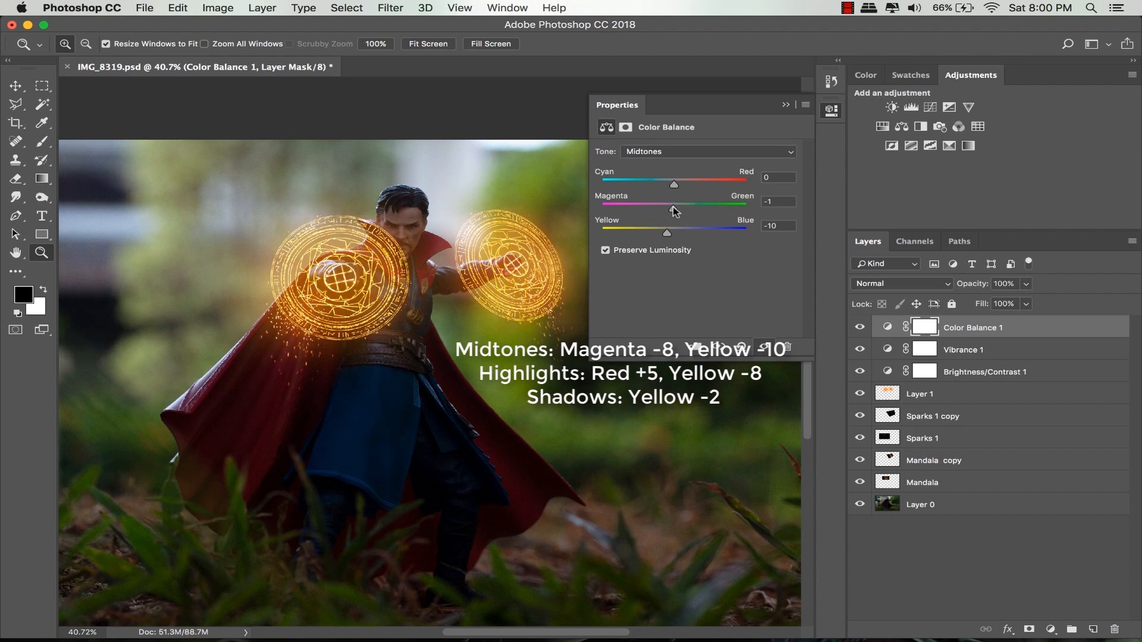
left_click(707, 151)
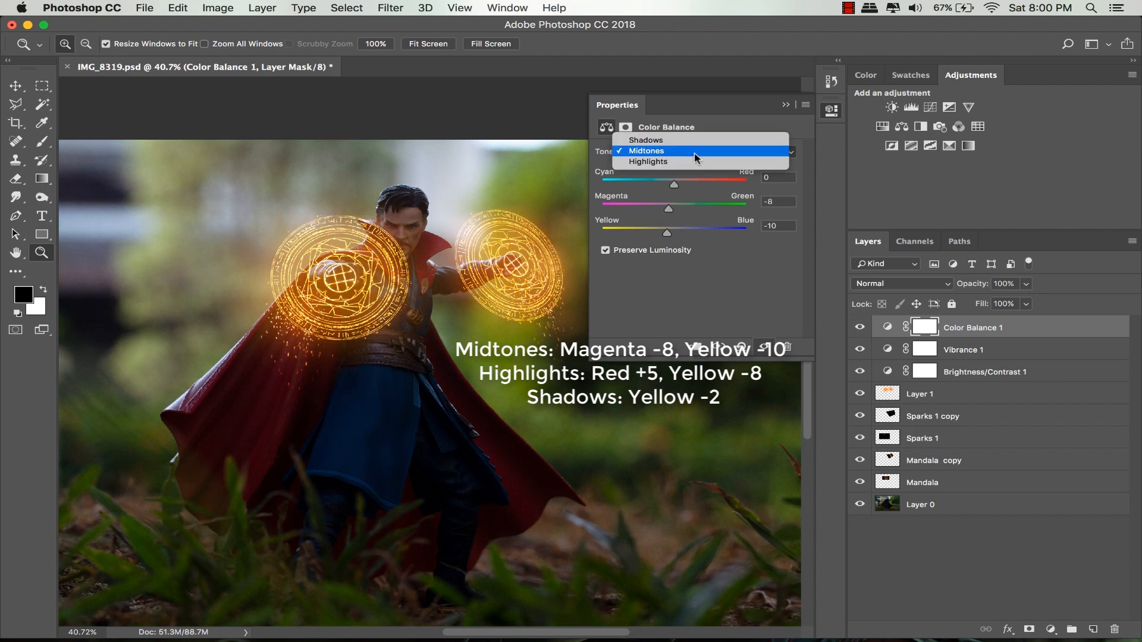
left_click(648, 161)
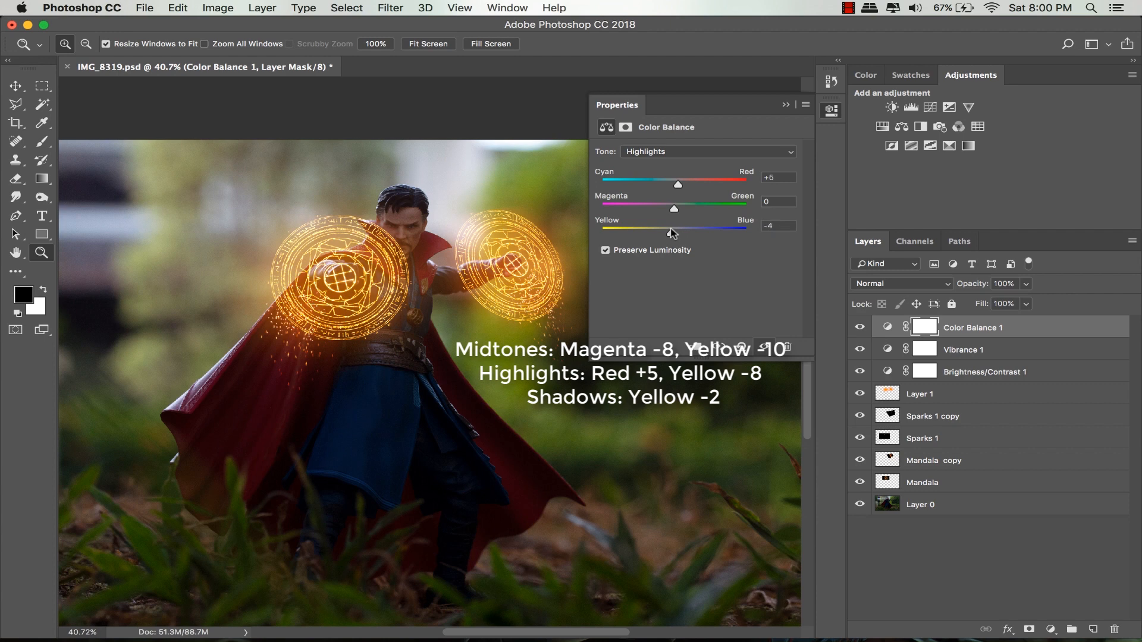
left_click(707, 152)
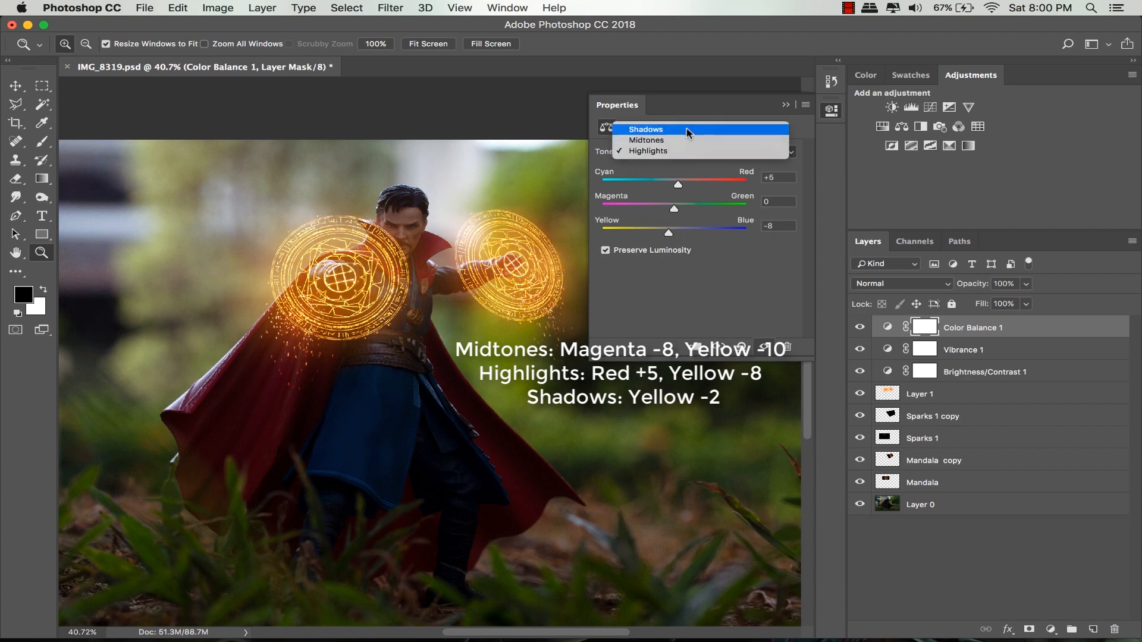
left_click(645, 129)
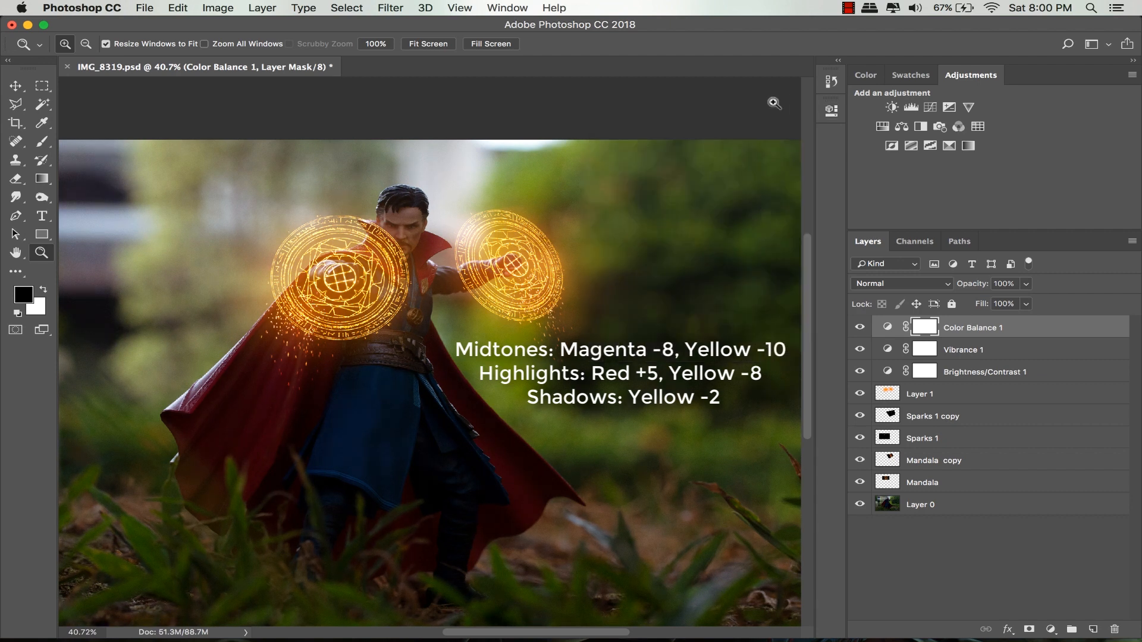
mouse_move(414, 82)
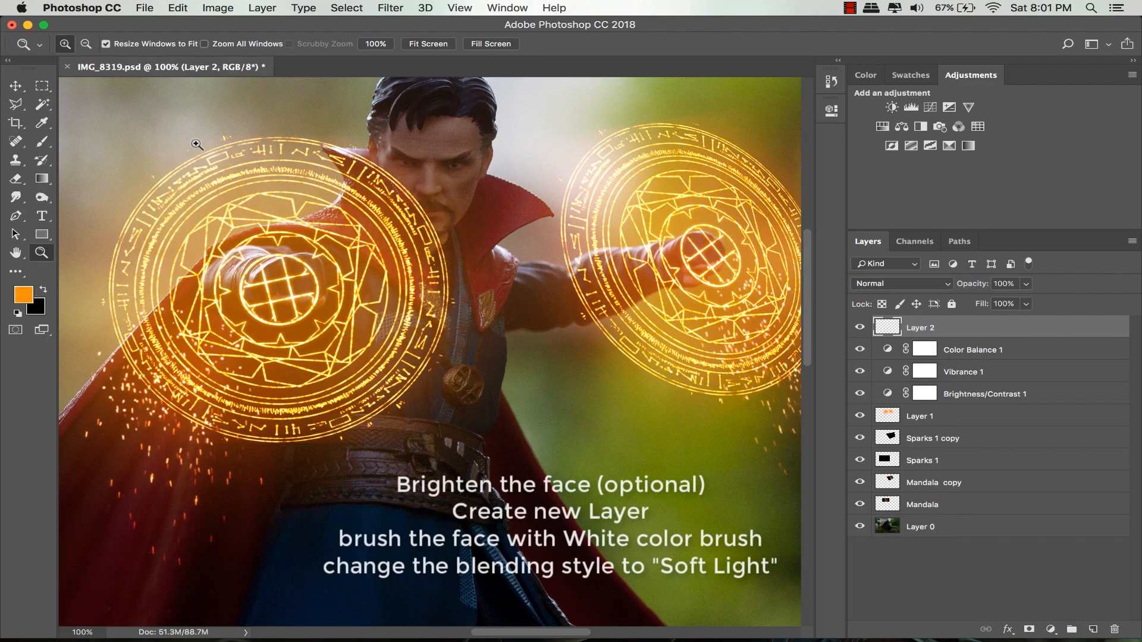
Step: Paint the face white on Layer 2, set to Soft Light at 33% opacity, 76% fill
left_click(24, 295)
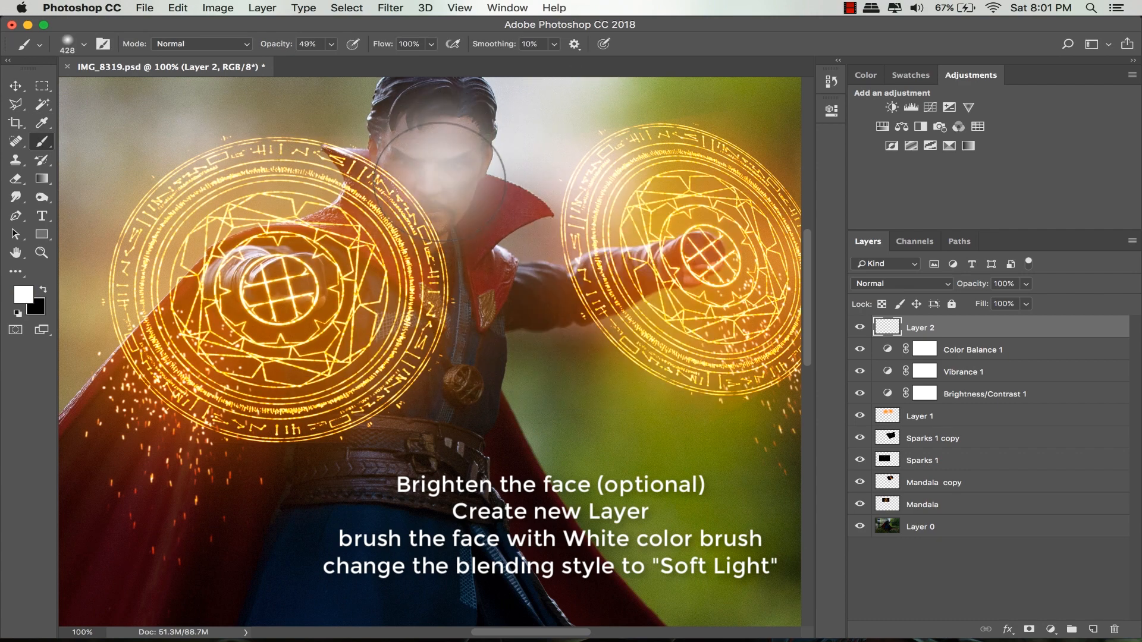
left_click(901, 283)
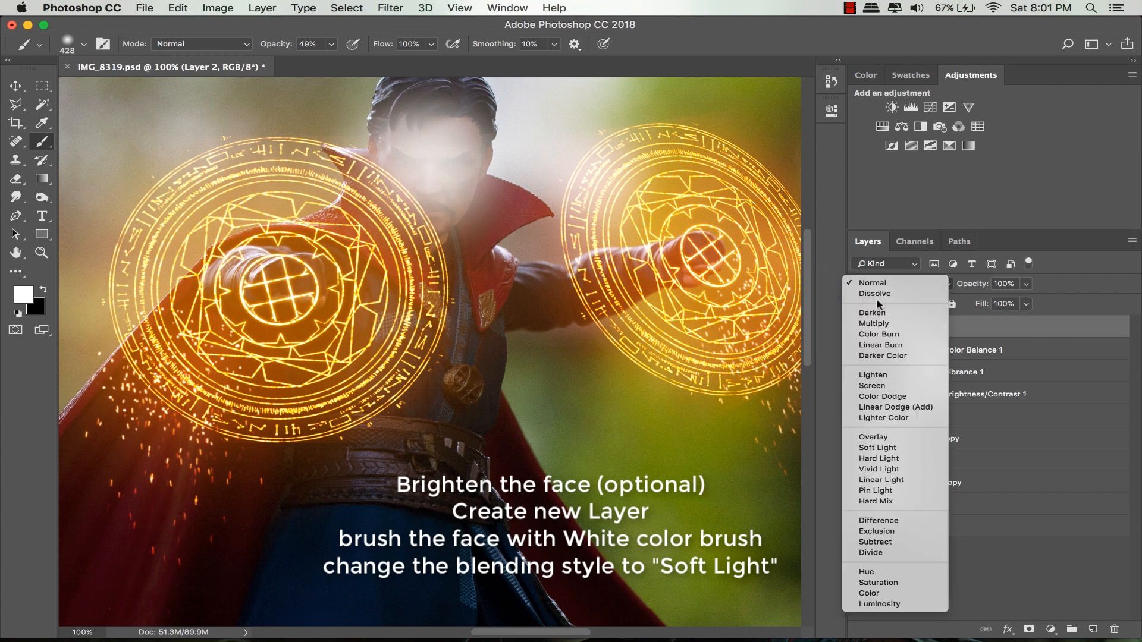
left_click(876, 448)
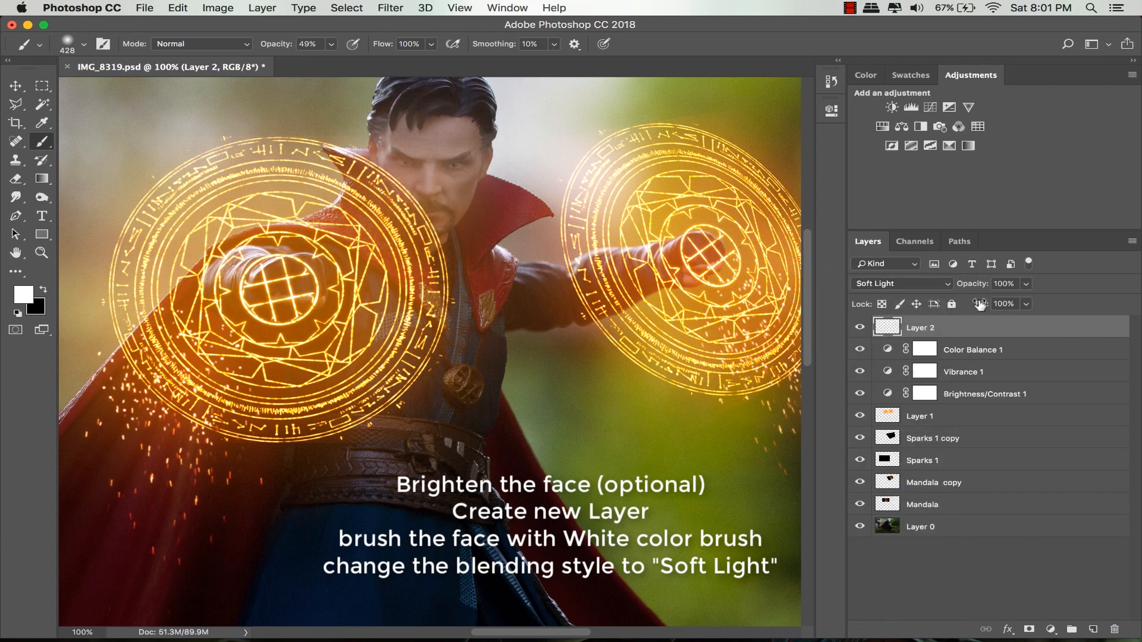
triple_click(1001, 283)
type("33")
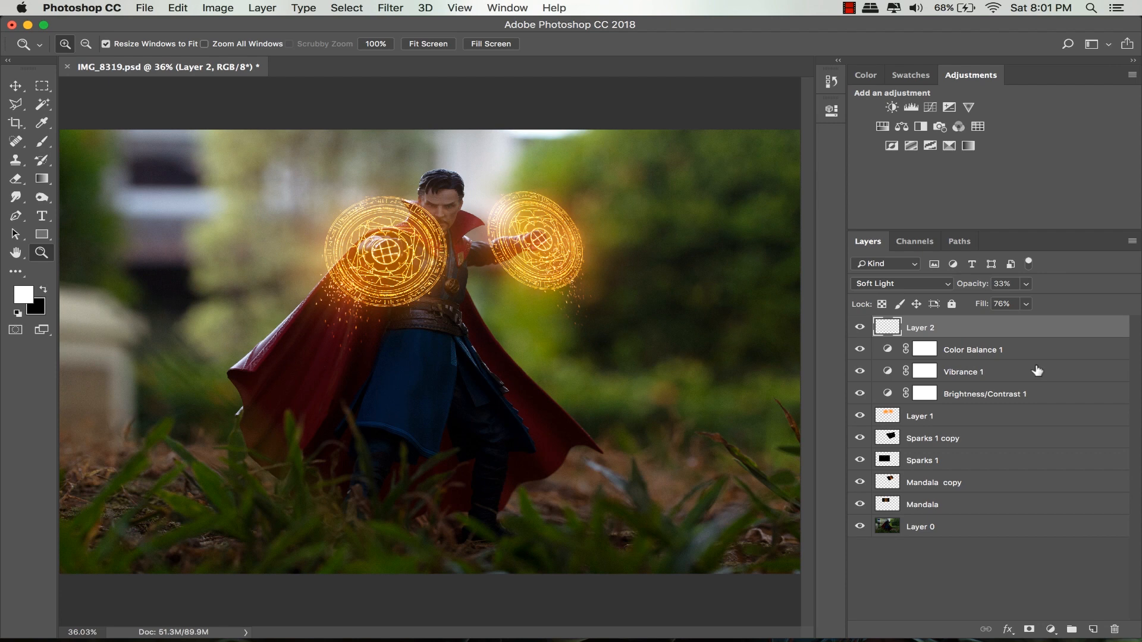
key("Tab")
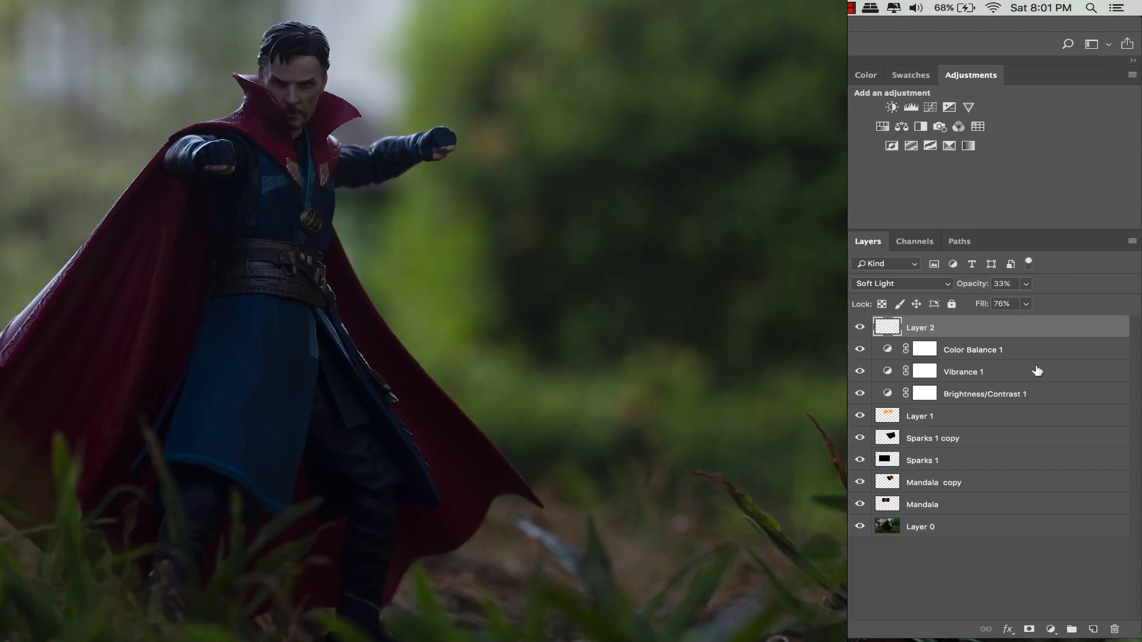